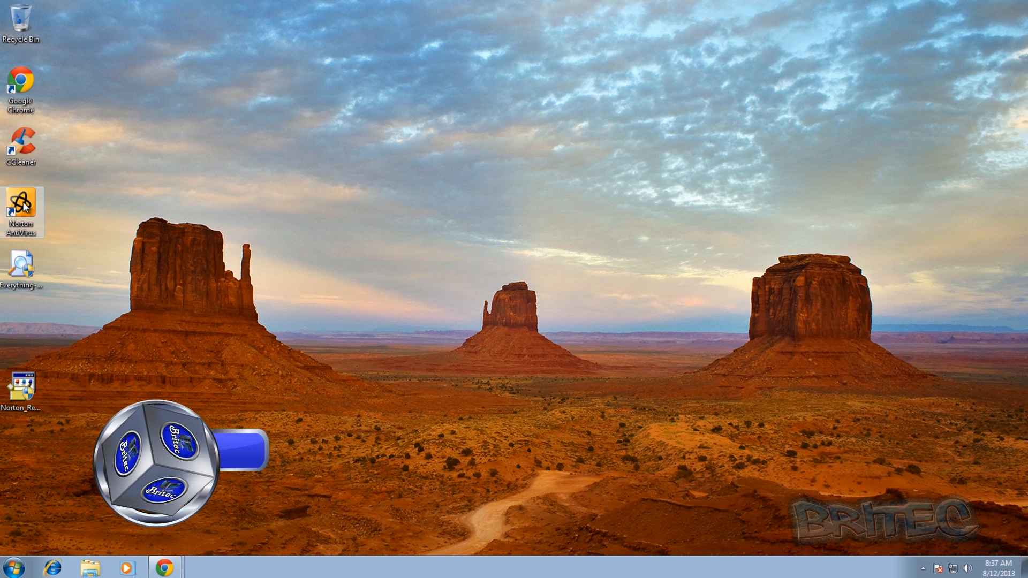
Launch Norton AntiVirus and dismiss the activation prompt, leaving activation unfinished.
double_click(20, 201)
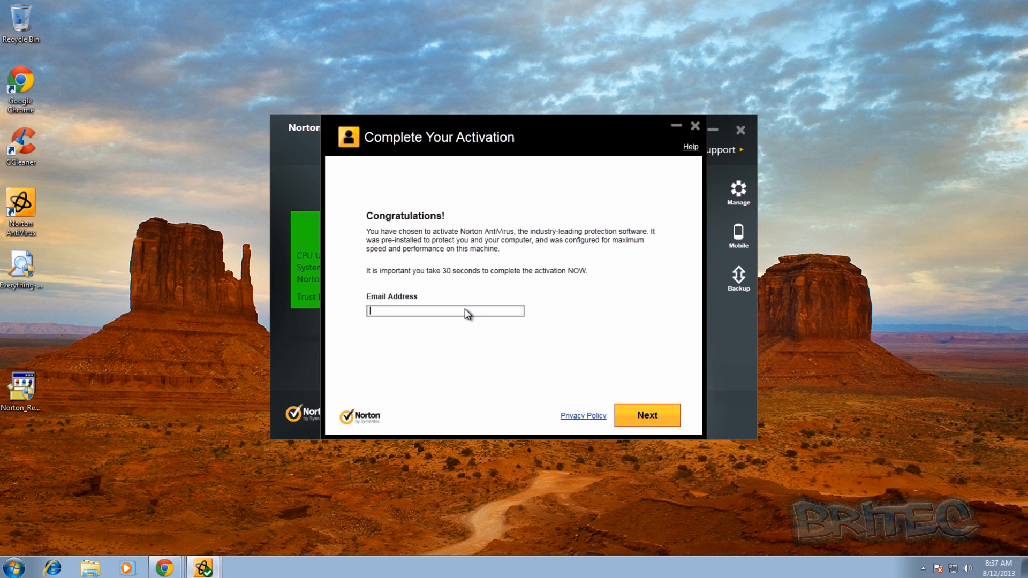
left_click(694, 127)
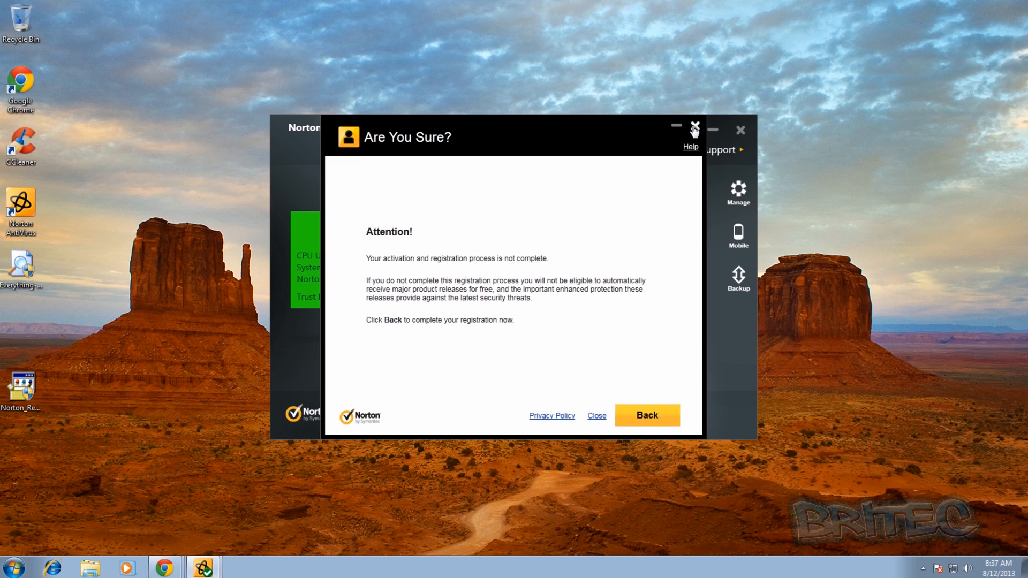
left_click(595, 416)
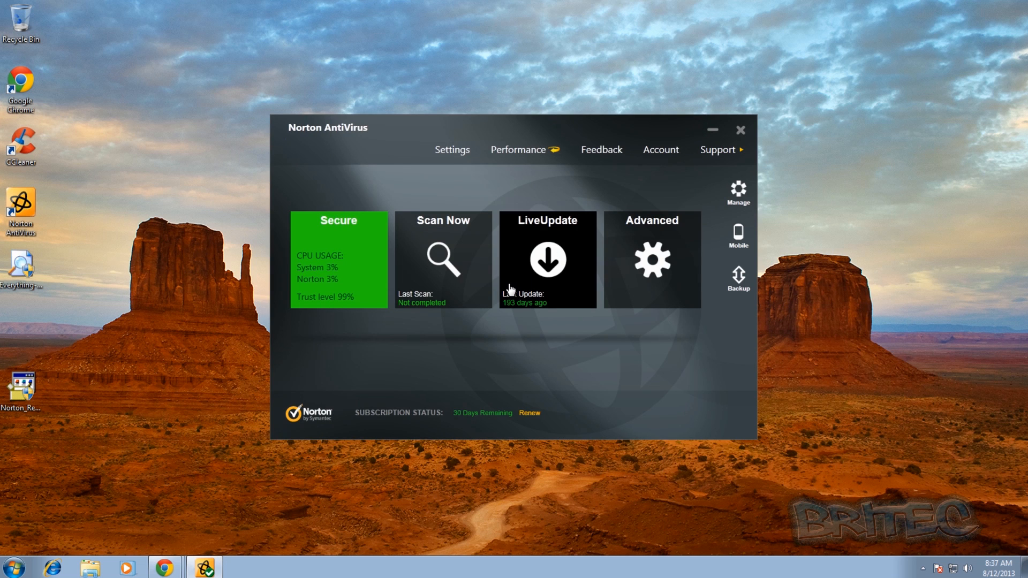
mouse_move(484, 347)
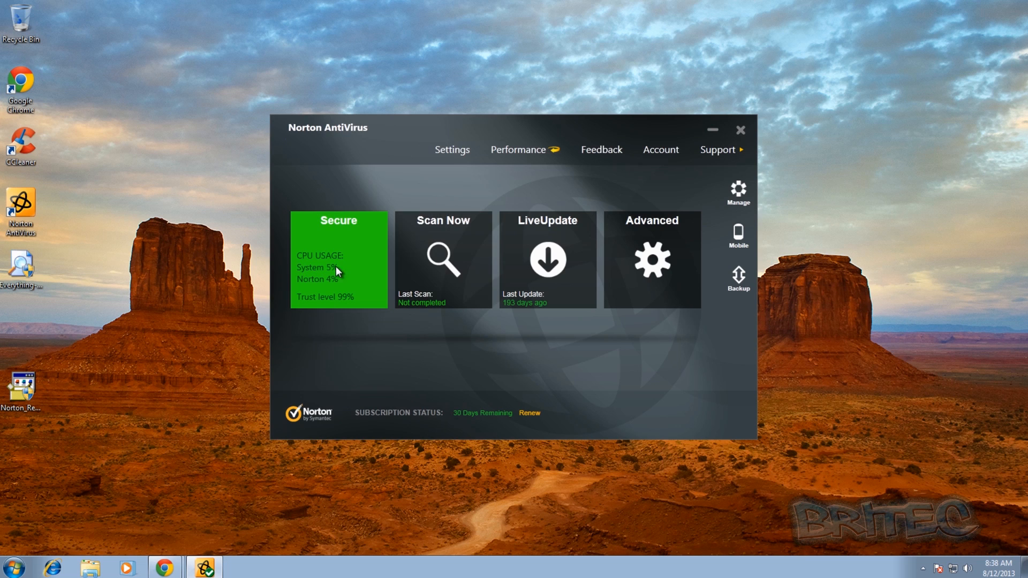
mouse_move(813, 167)
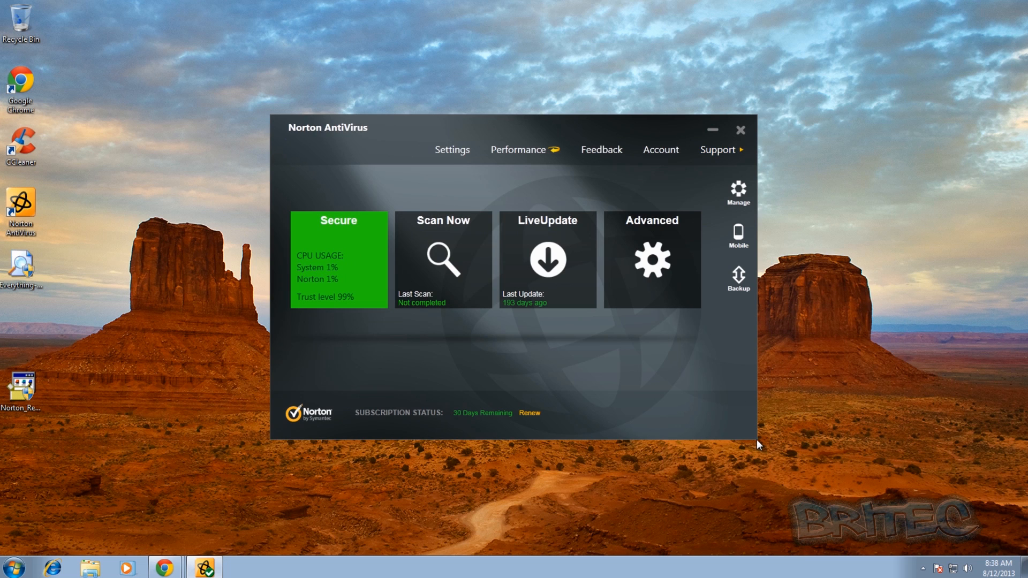
mouse_move(396, 472)
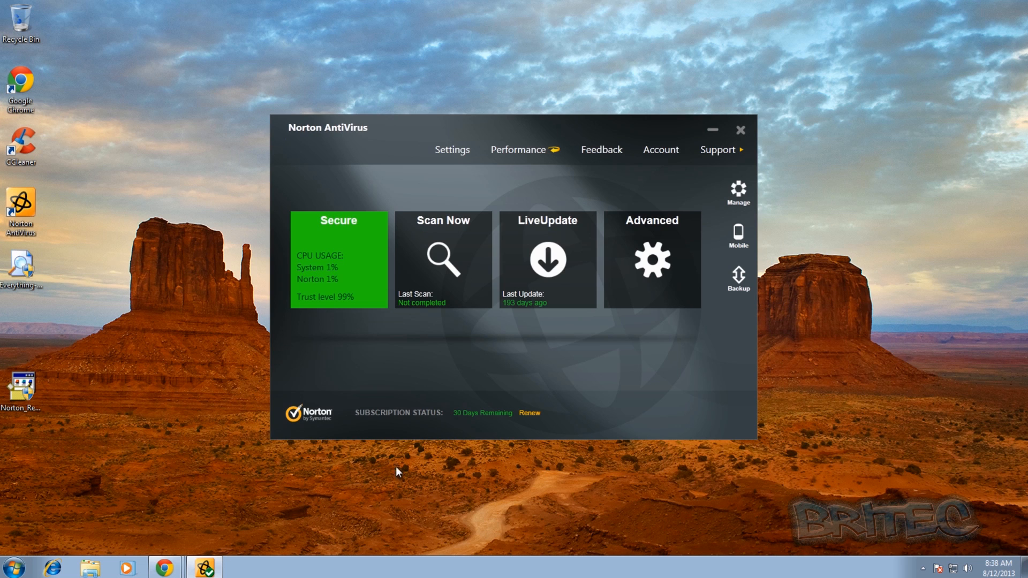
mouse_move(531, 319)
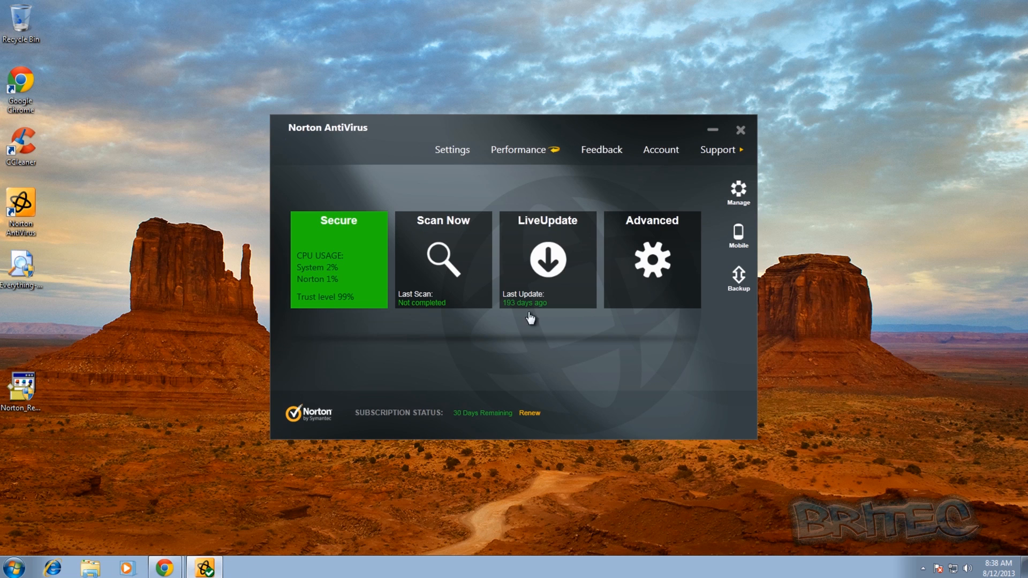
left_click(739, 129)
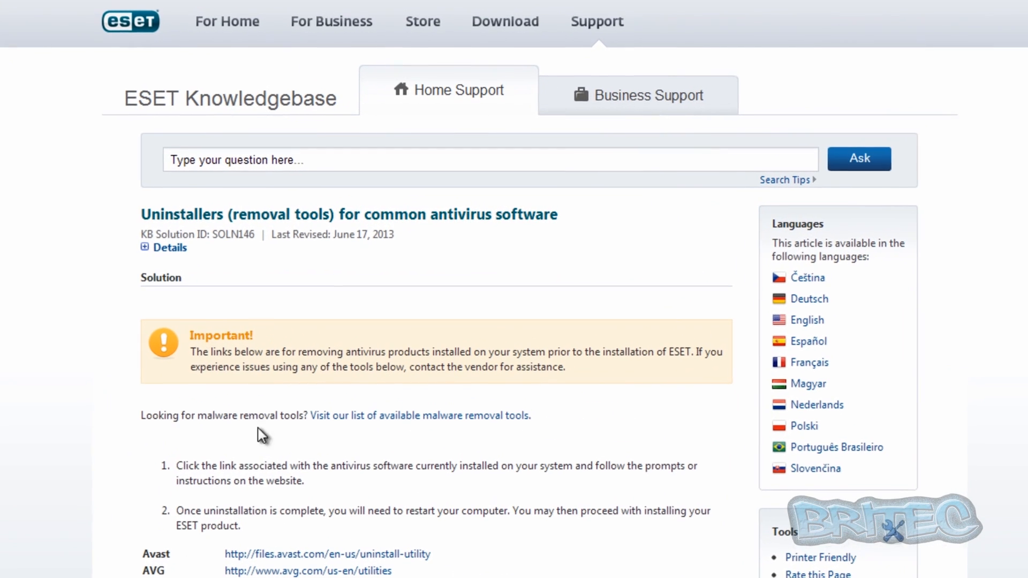
mouse_move(266, 482)
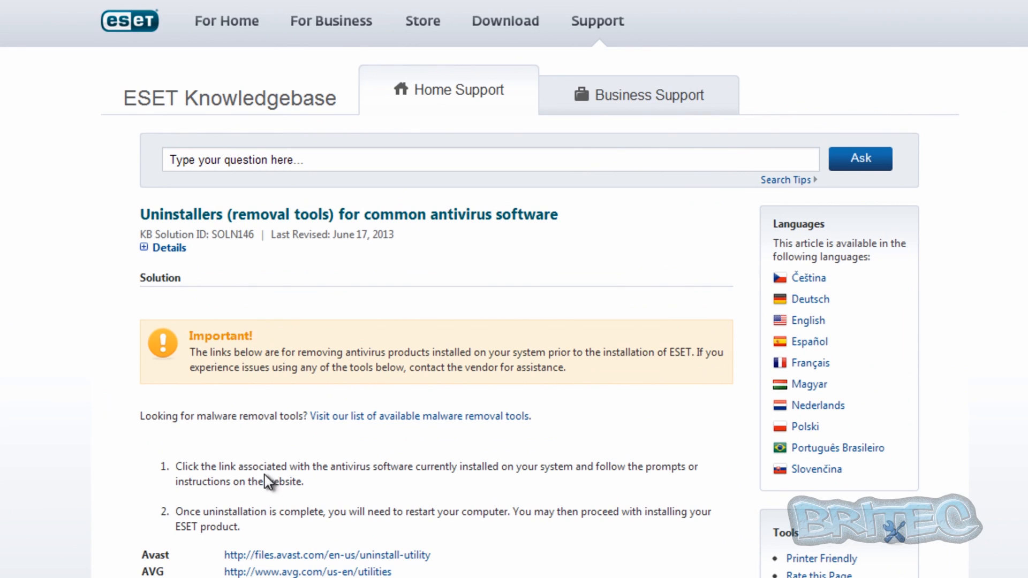
mouse_move(393, 514)
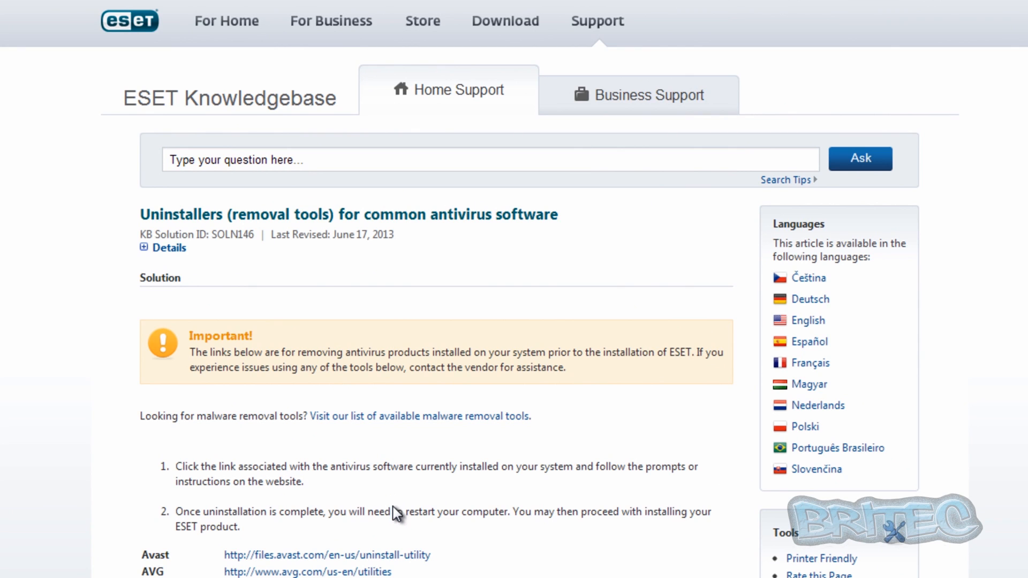
mouse_move(391, 536)
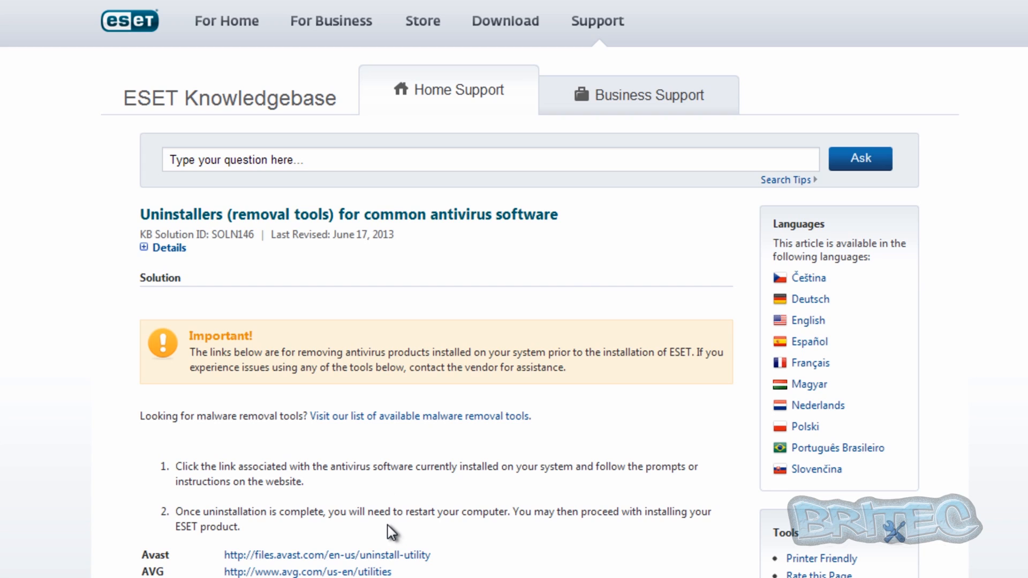
mouse_move(427, 522)
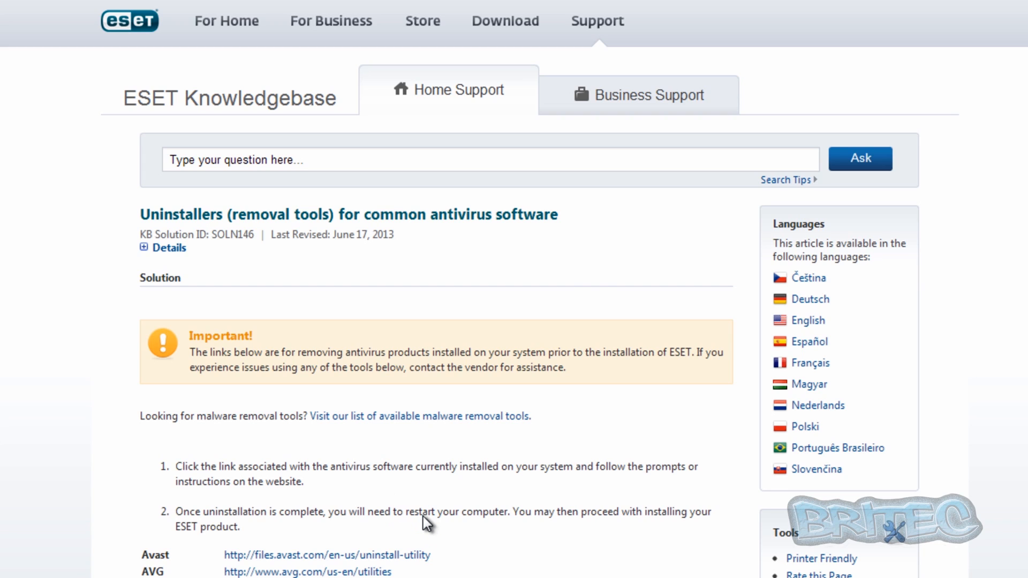
mouse_move(506, 517)
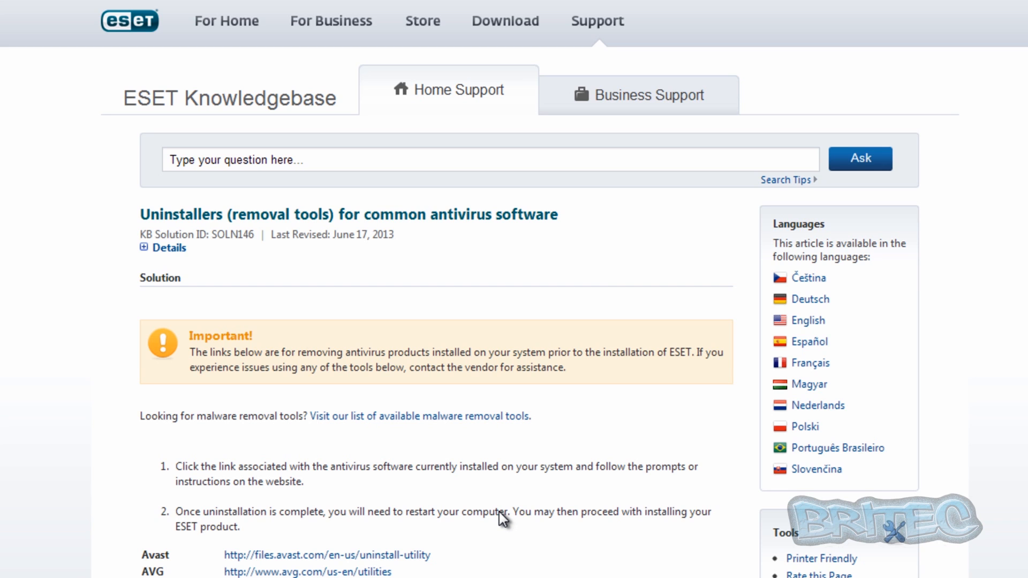
scroll("down", 3)
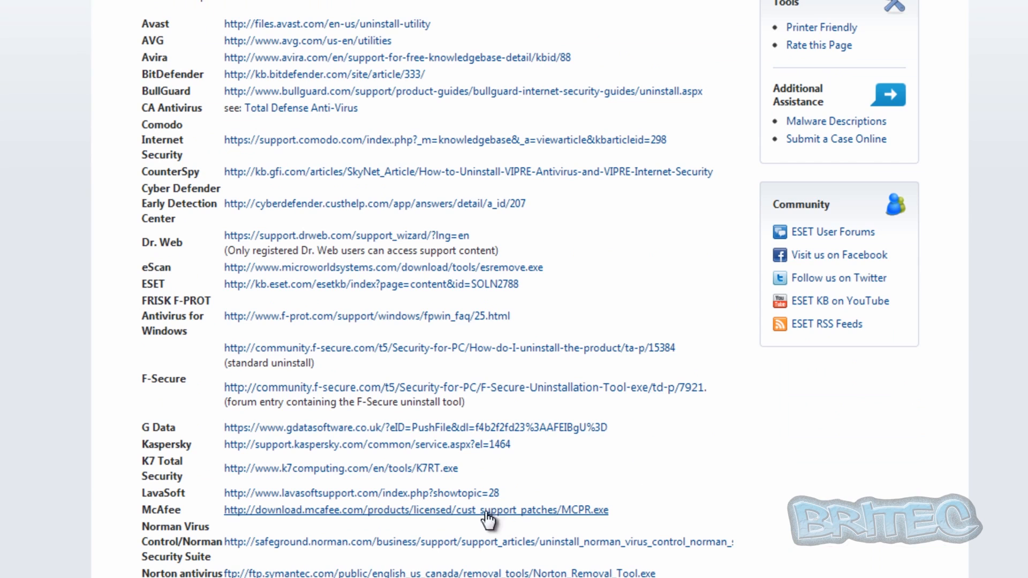
mouse_move(334, 58)
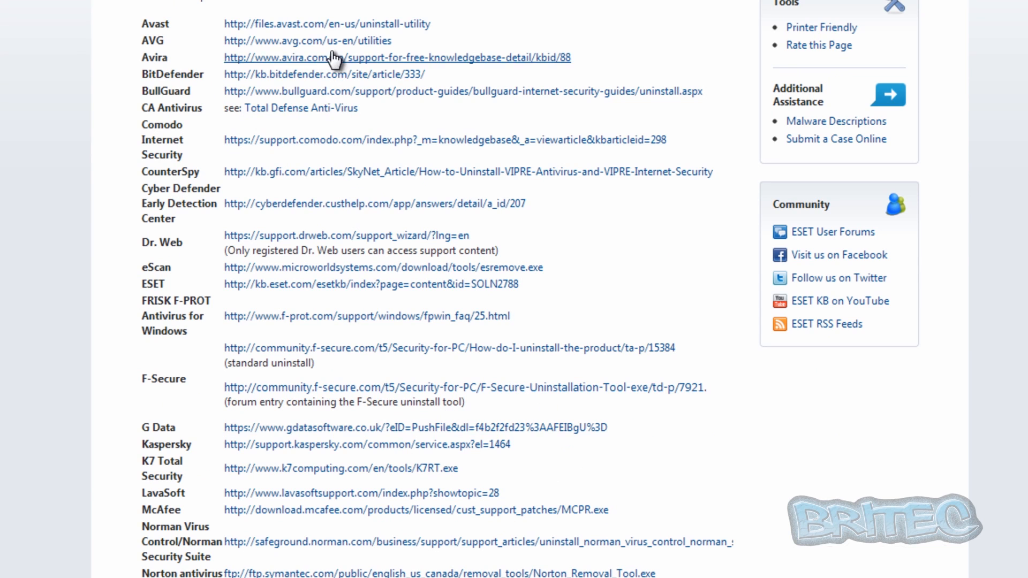
mouse_move(224, 431)
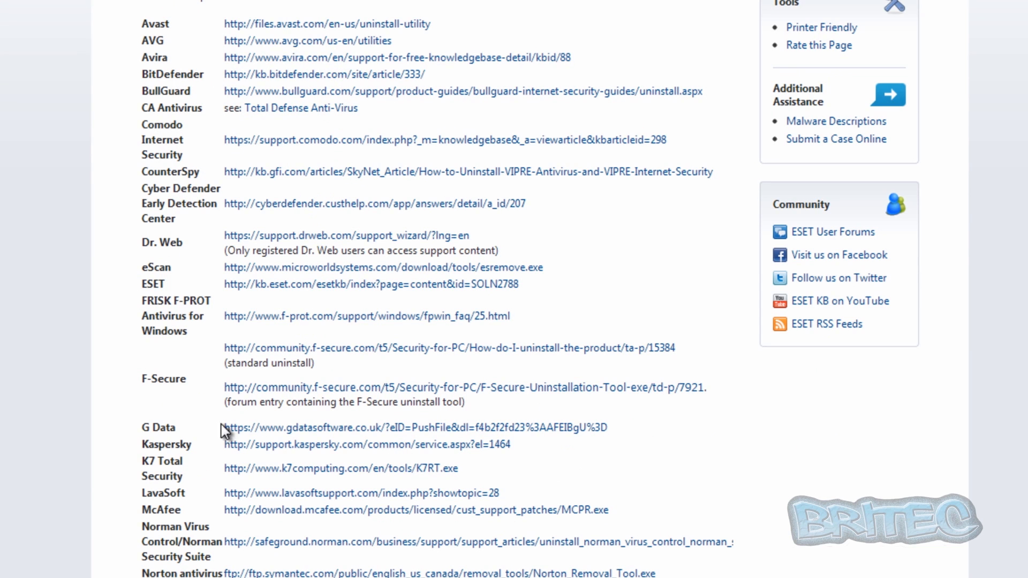
scroll("down", 3)
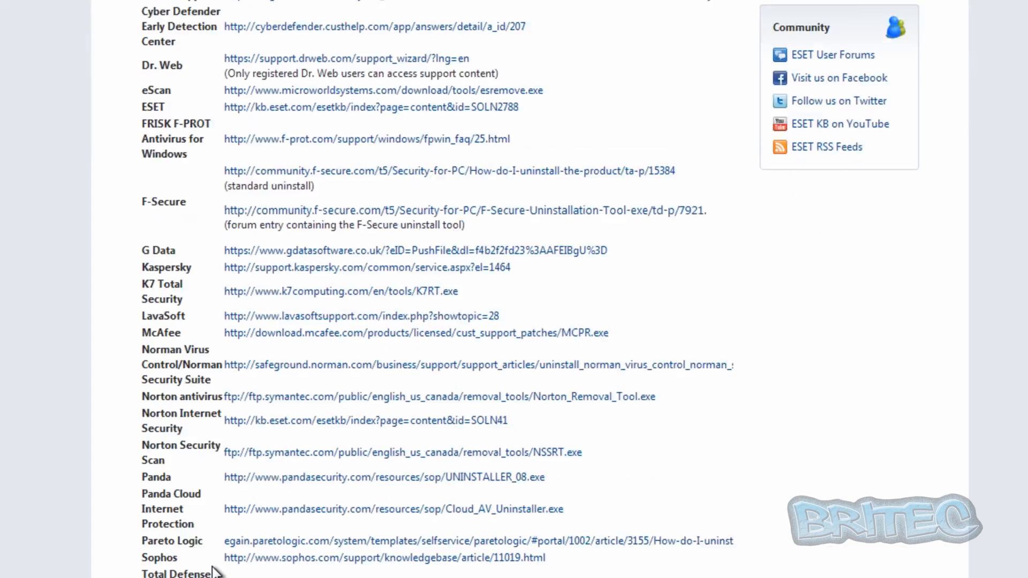
scroll("down", 3)
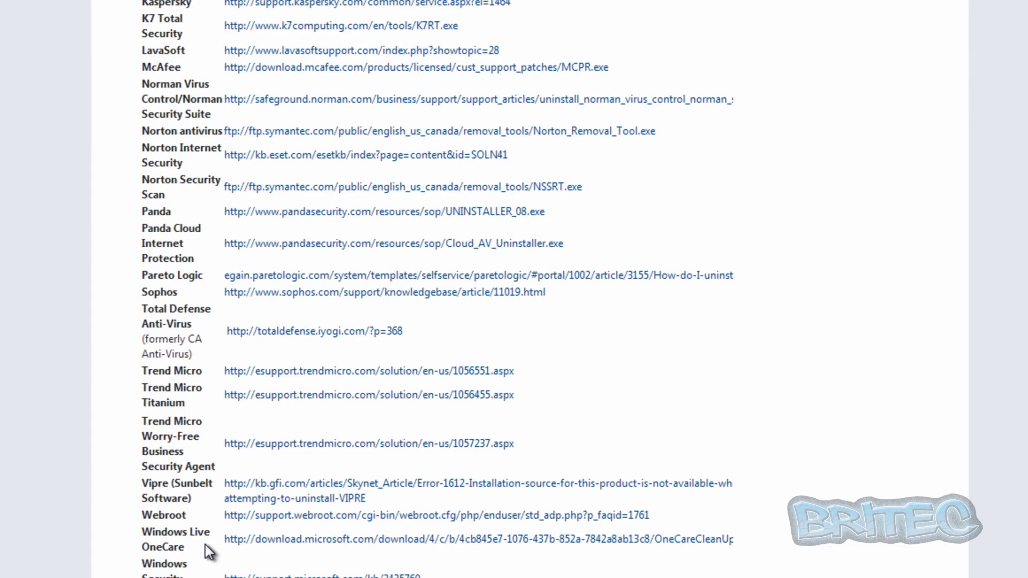
scroll("up", 3)
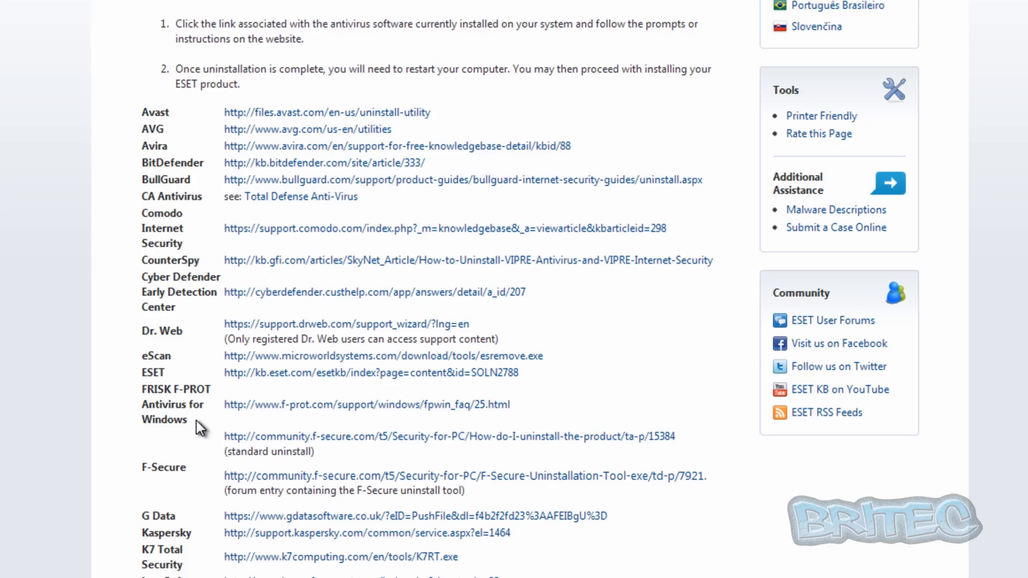
scroll("up", 3)
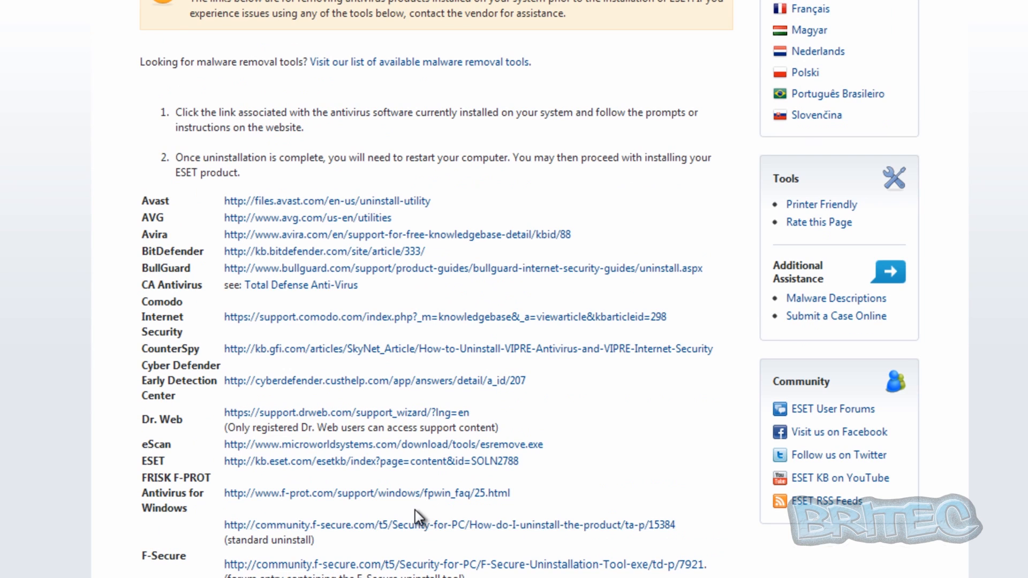
mouse_move(272, 493)
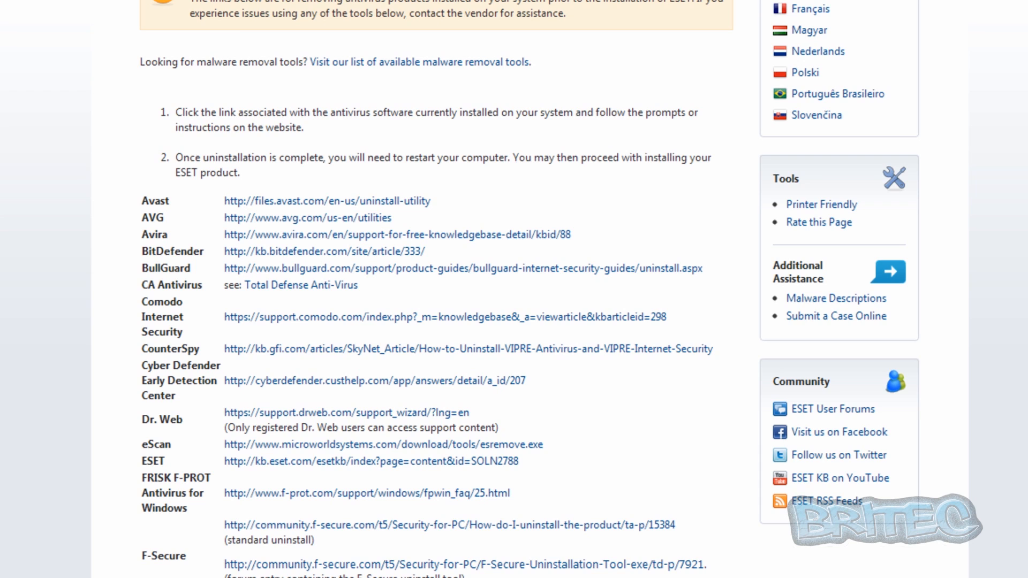
scroll("down", 3)
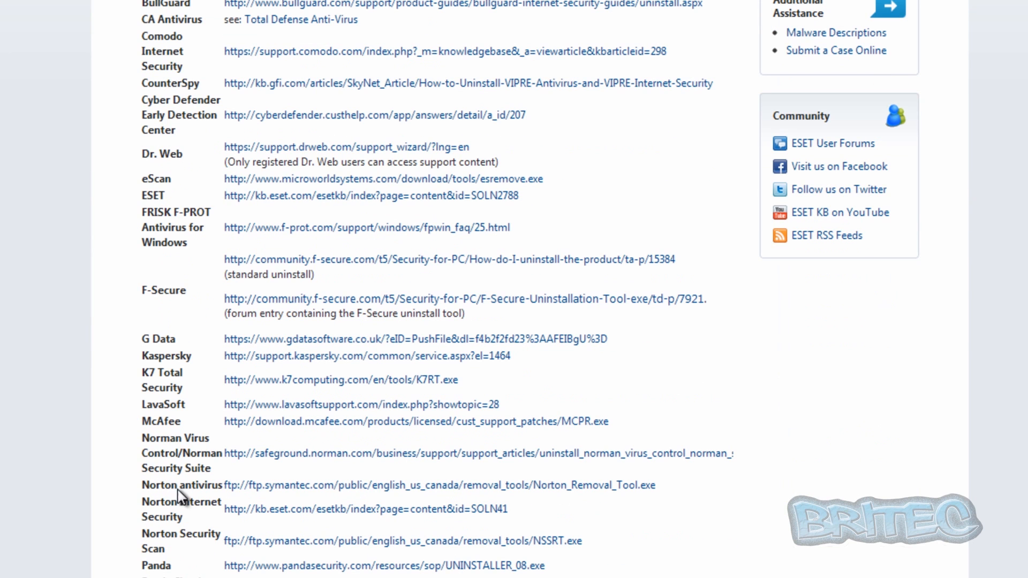
mouse_move(385, 488)
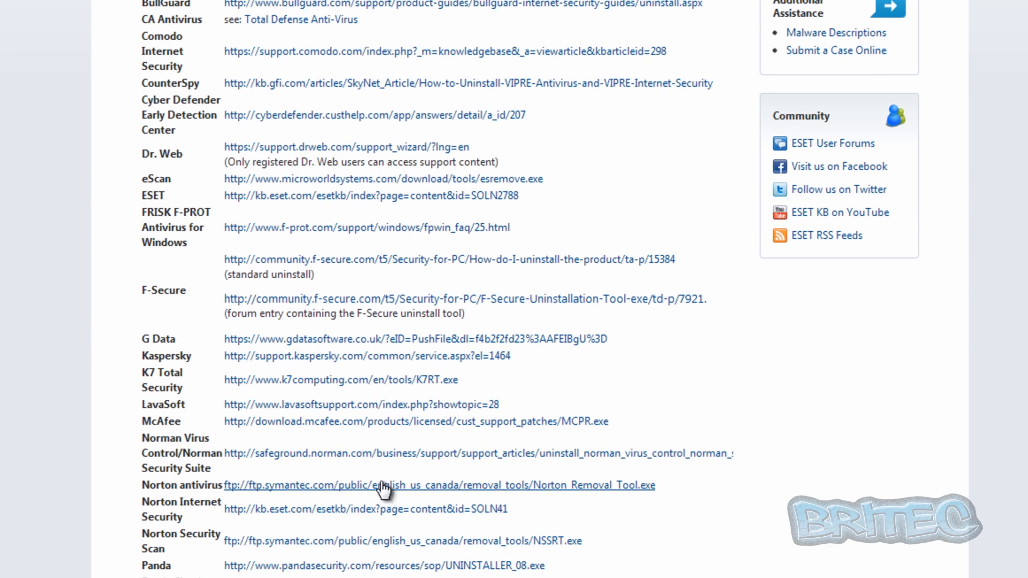
mouse_move(601, 492)
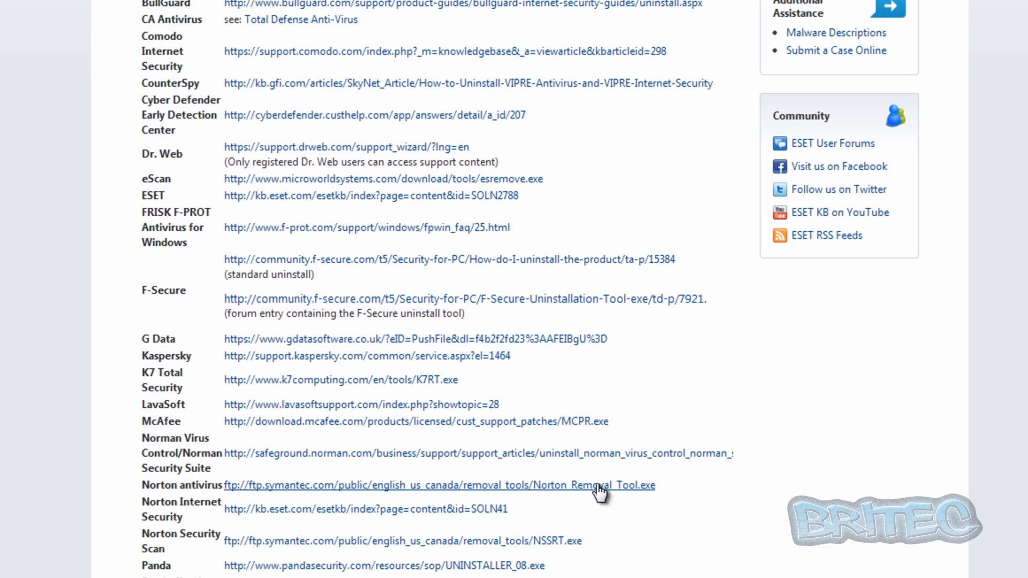
mouse_move(631, 470)
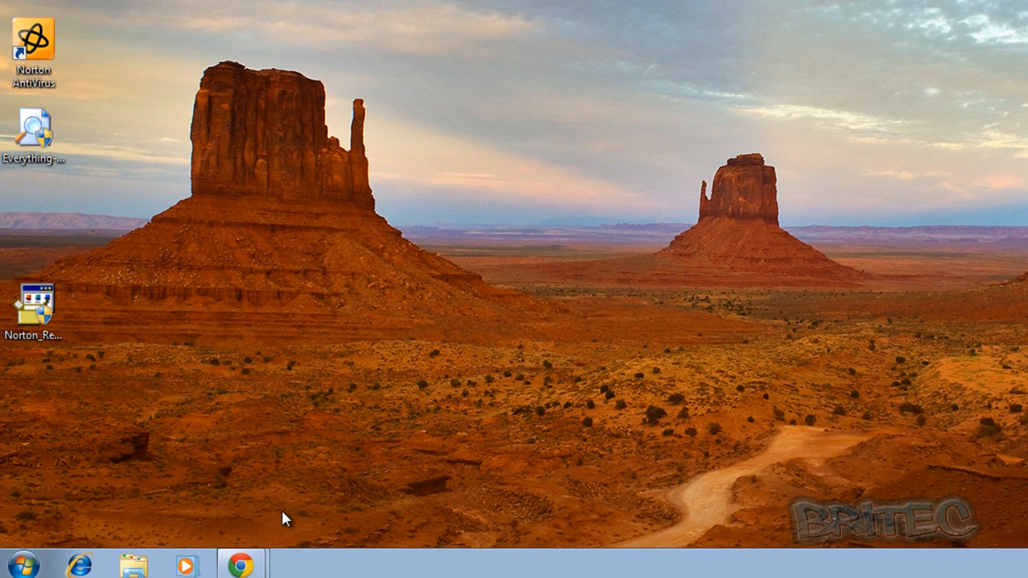
mouse_move(365, 450)
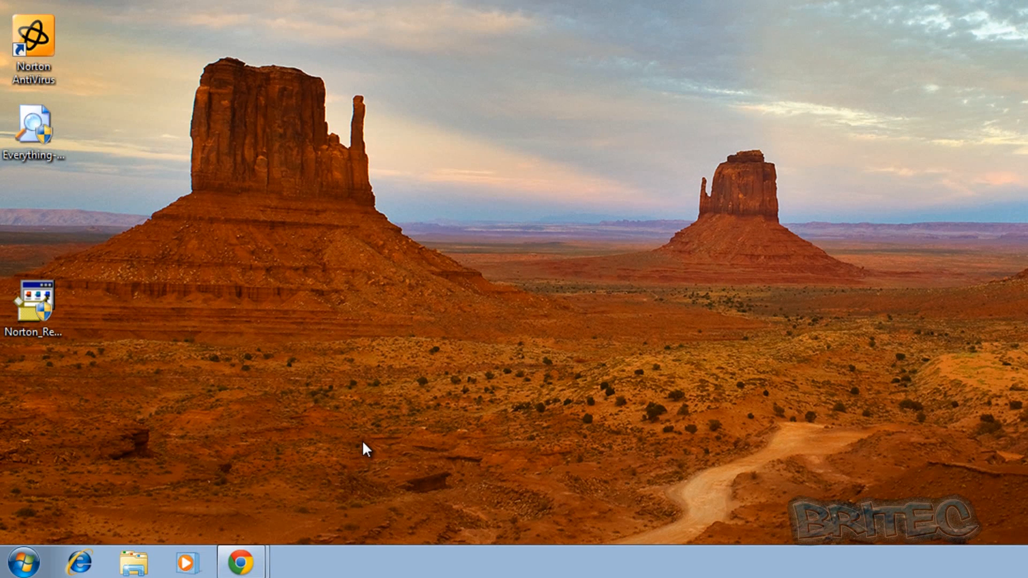
mouse_move(294, 420)
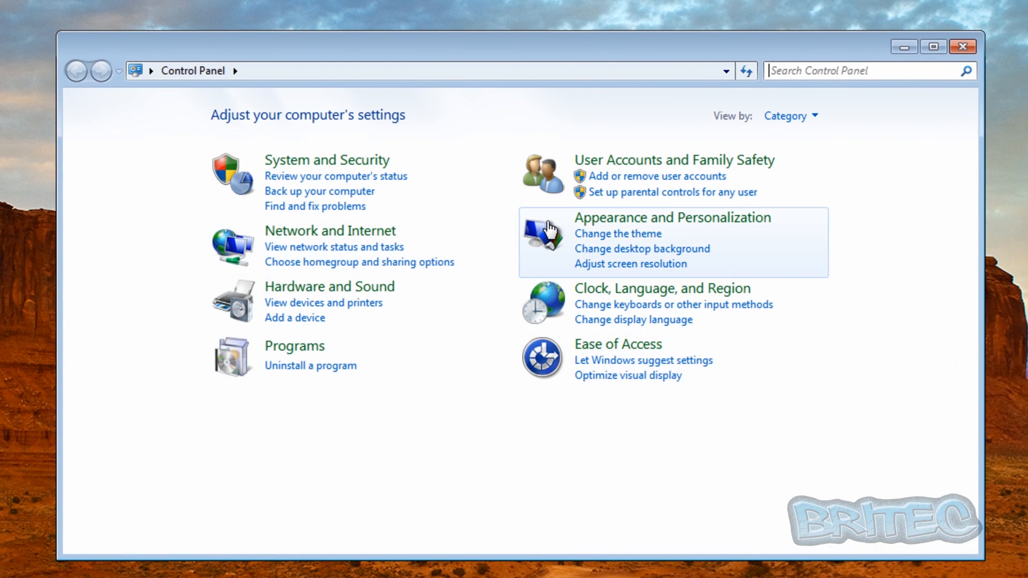
mouse_move(310, 366)
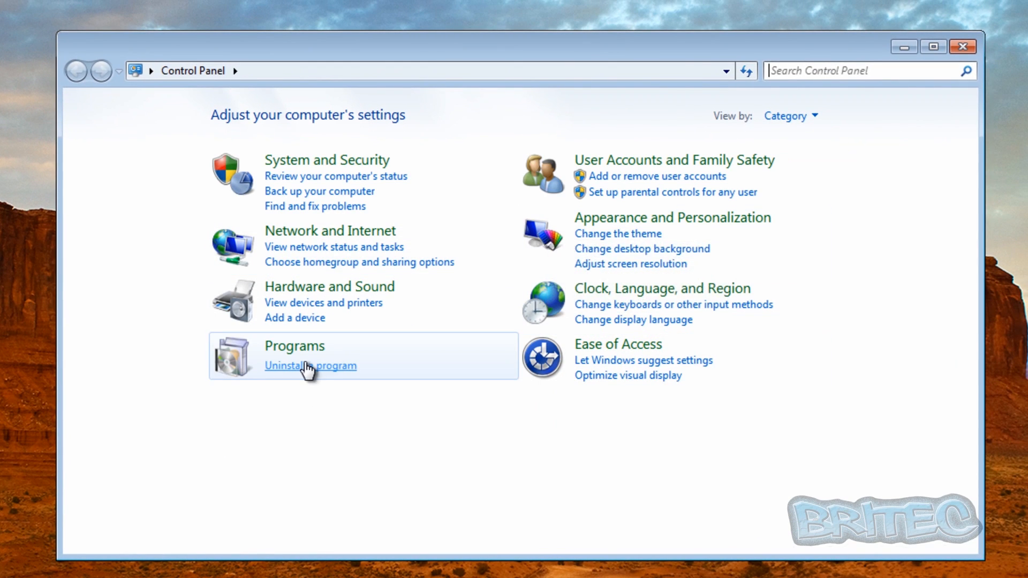
Switch Control Panel to small icons and select Norton AntiVirus in Programs and Features.
left_click(790, 116)
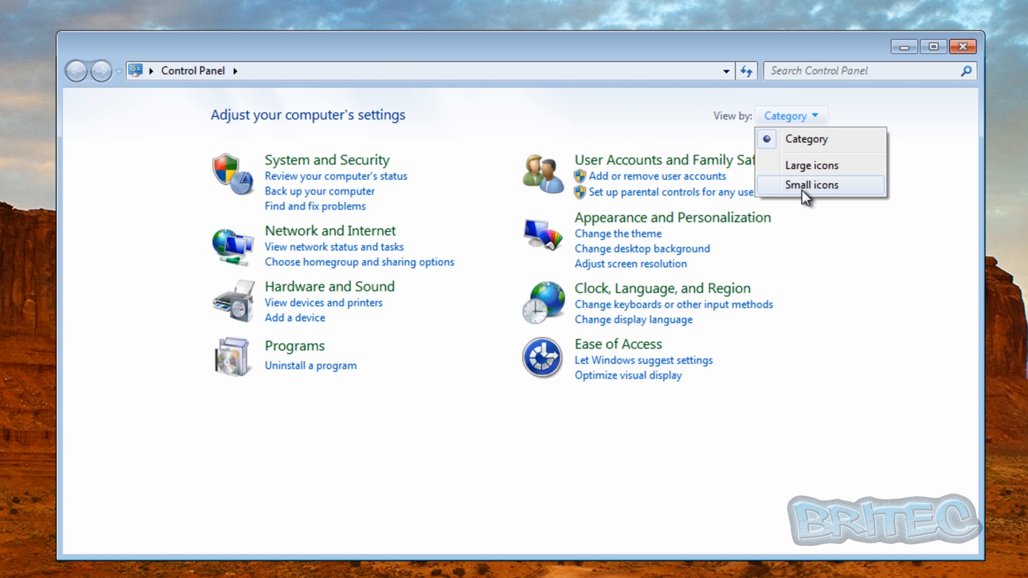
left_click(810, 184)
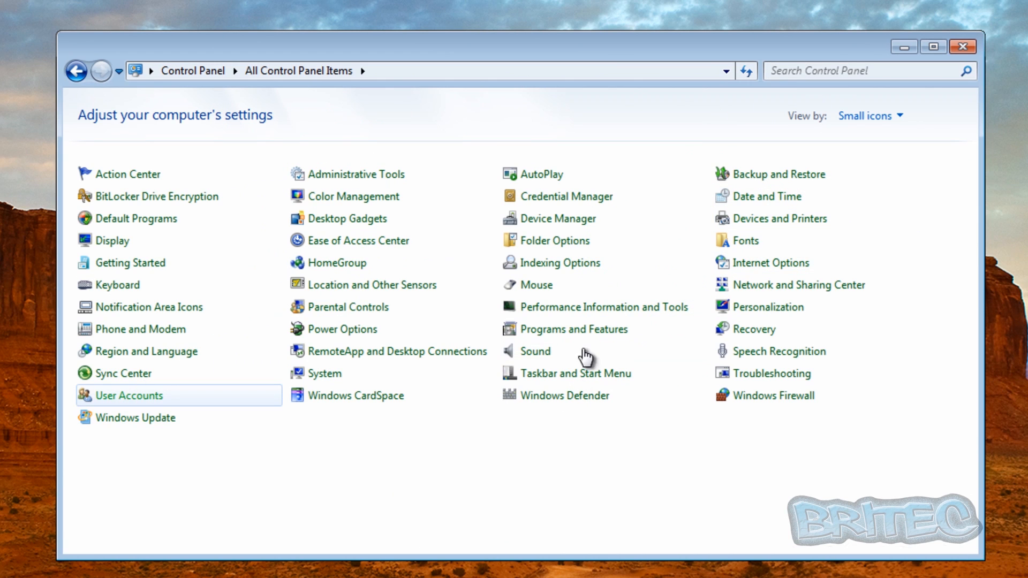
mouse_move(574, 329)
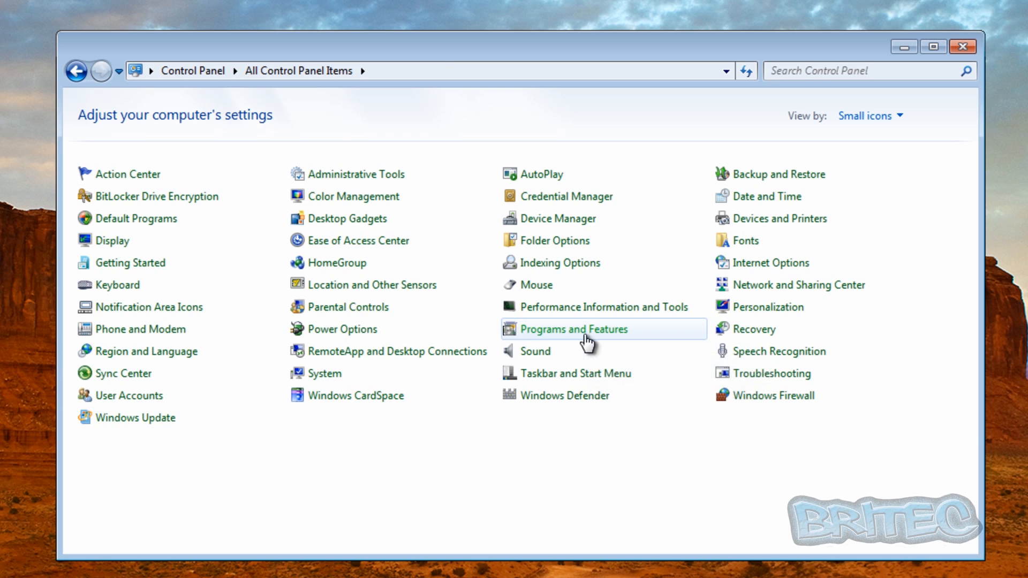
left_click(573, 329)
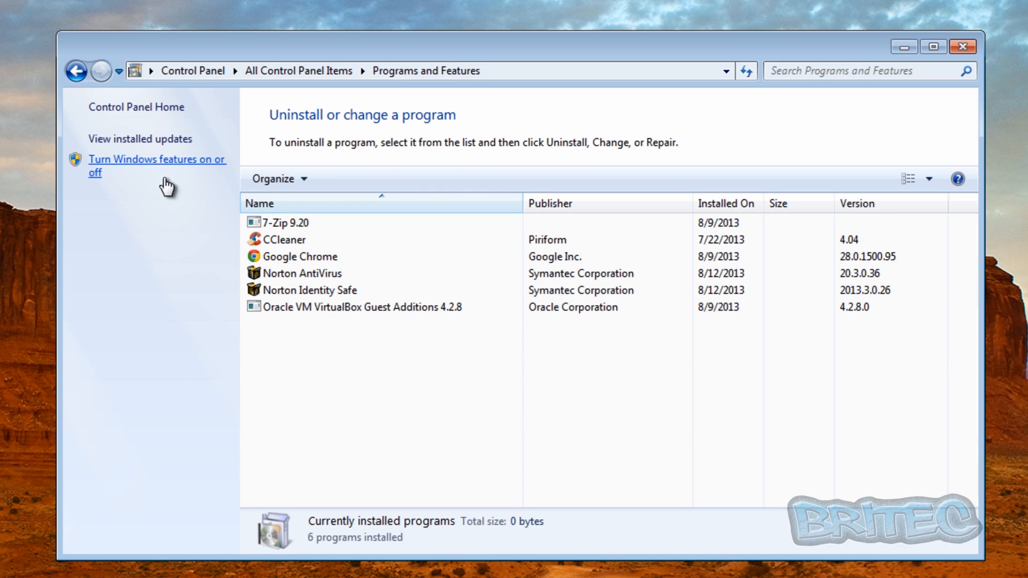
mouse_move(304, 195)
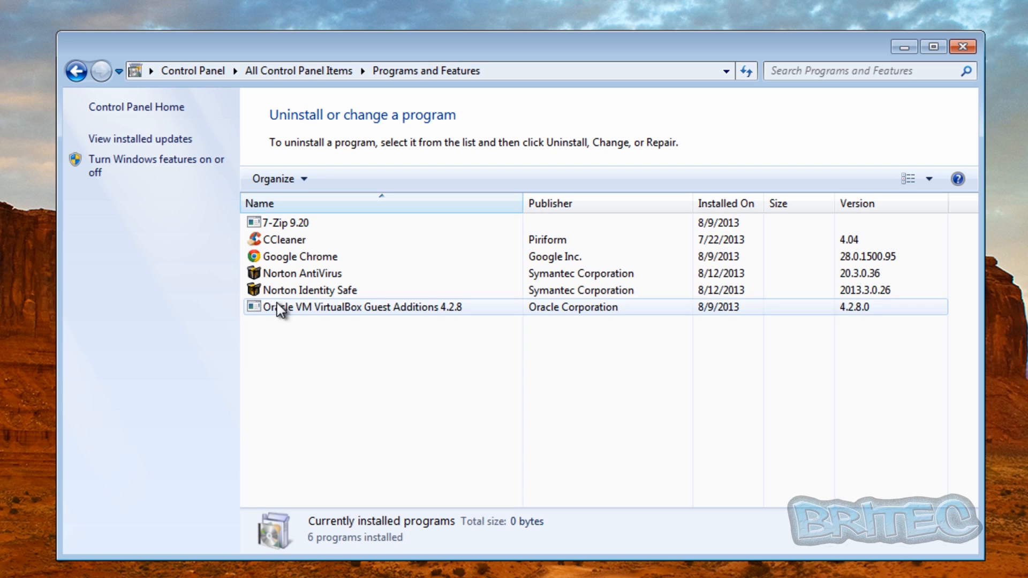
left_click(321, 274)
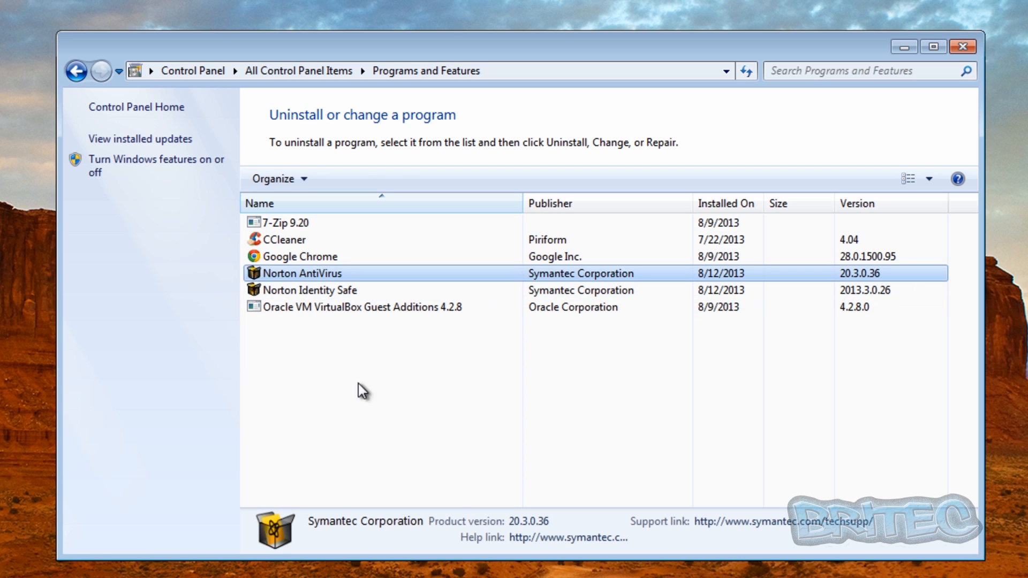
mouse_move(364, 178)
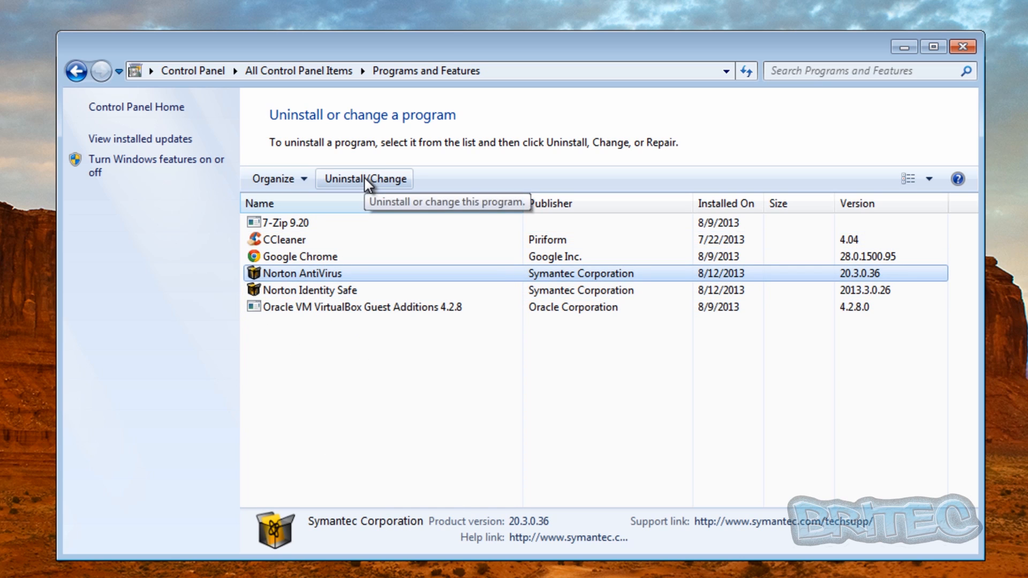
mouse_move(302, 279)
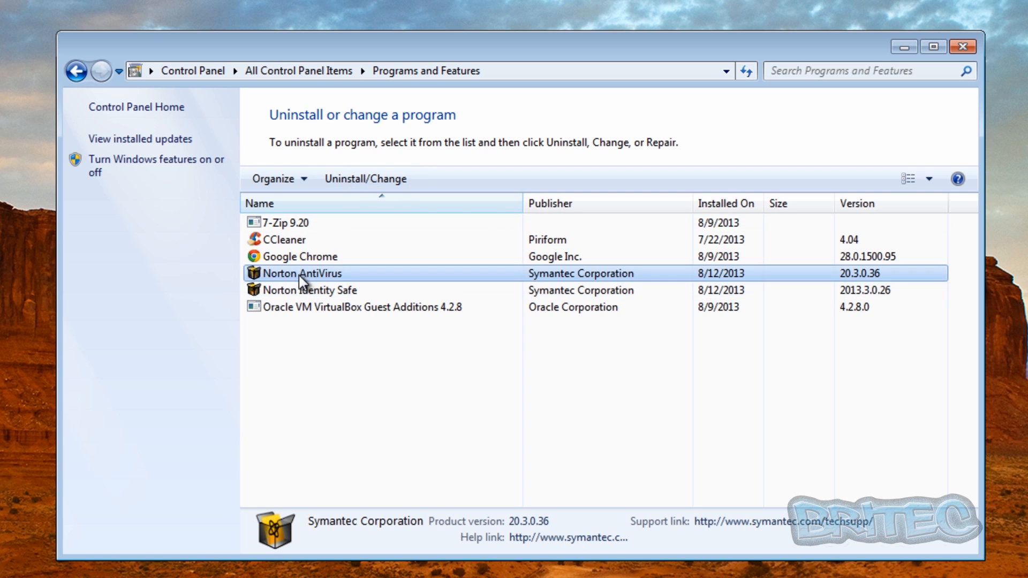
mouse_move(364, 178)
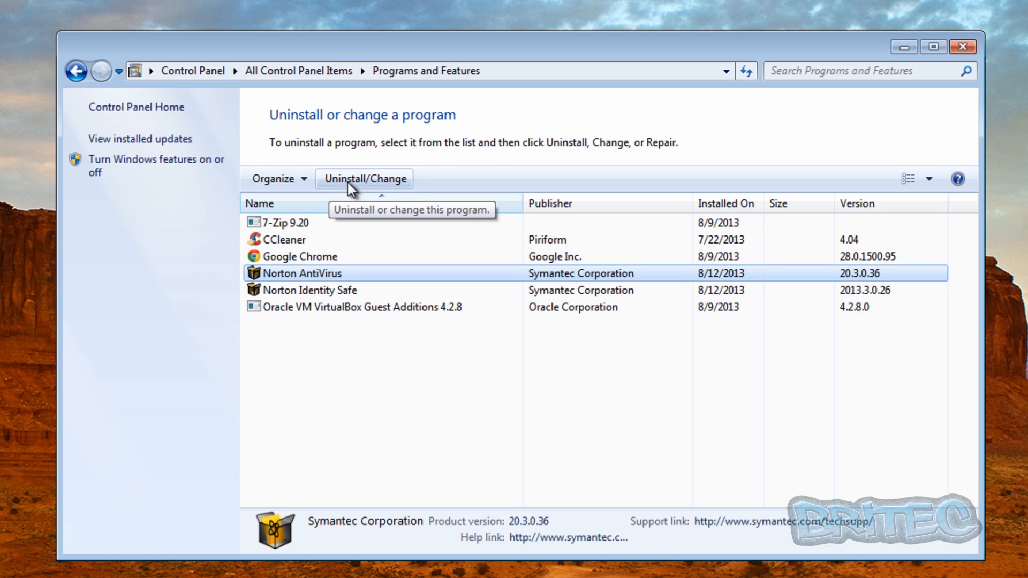
mouse_move(308, 279)
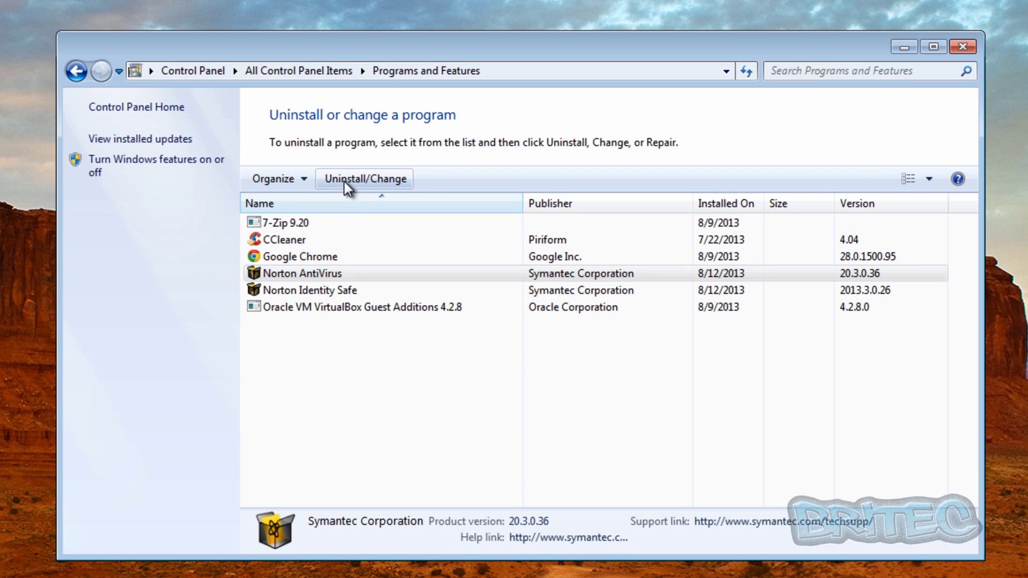
Uninstall Norton AntiVirus, choosing to remove all user data.
left_click(363, 178)
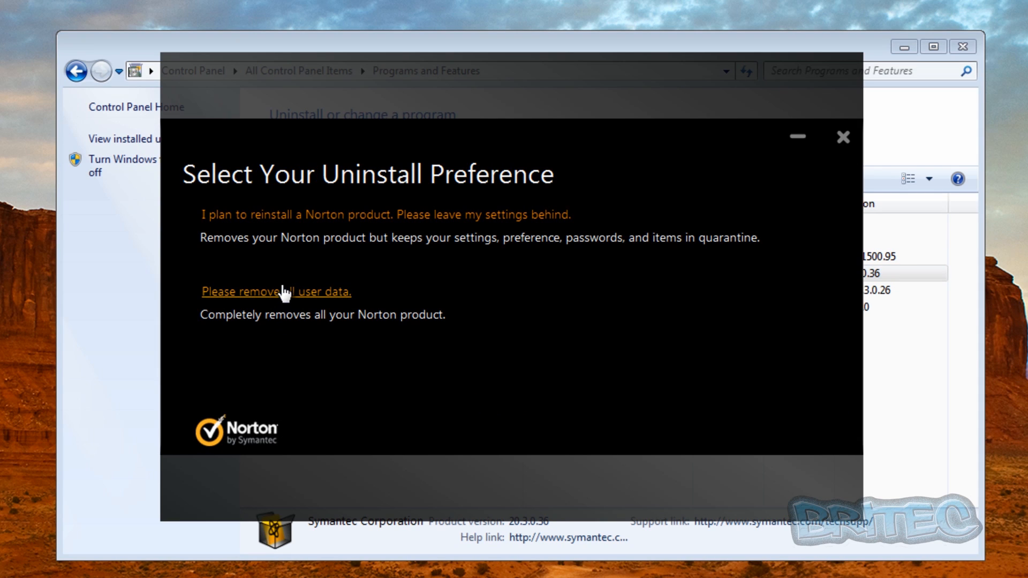
mouse_move(277, 301)
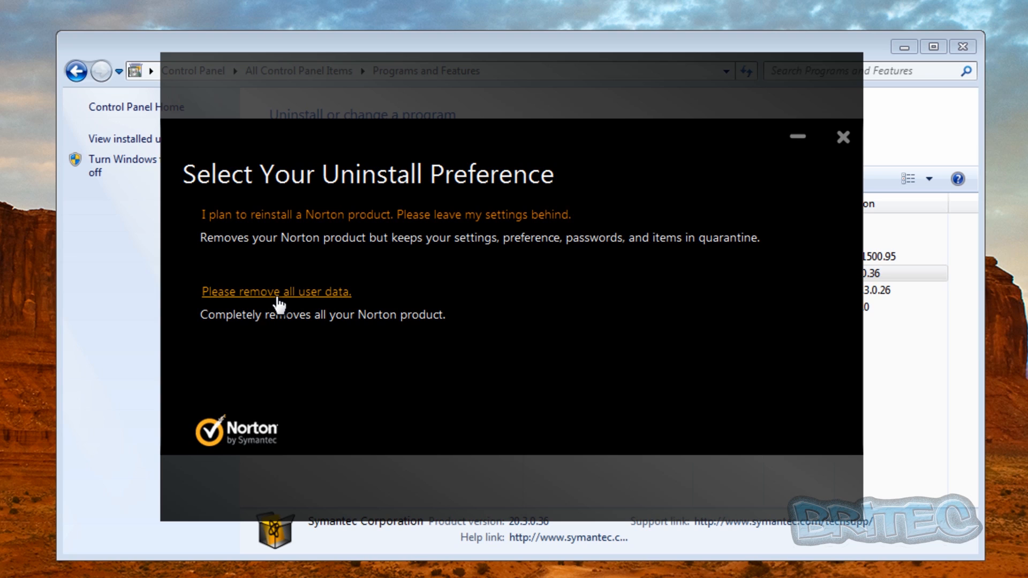
left_click(276, 291)
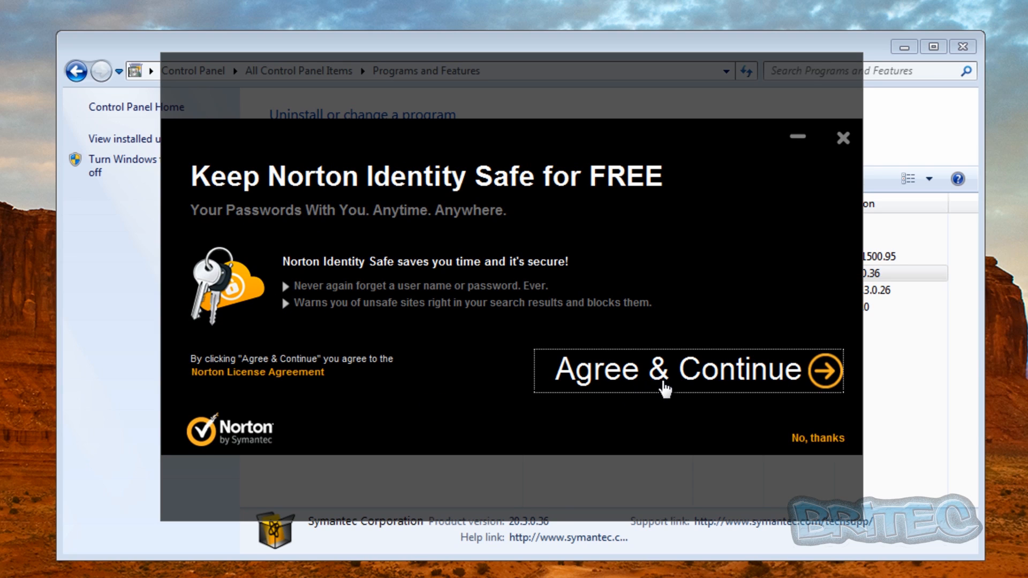
left_click(817, 438)
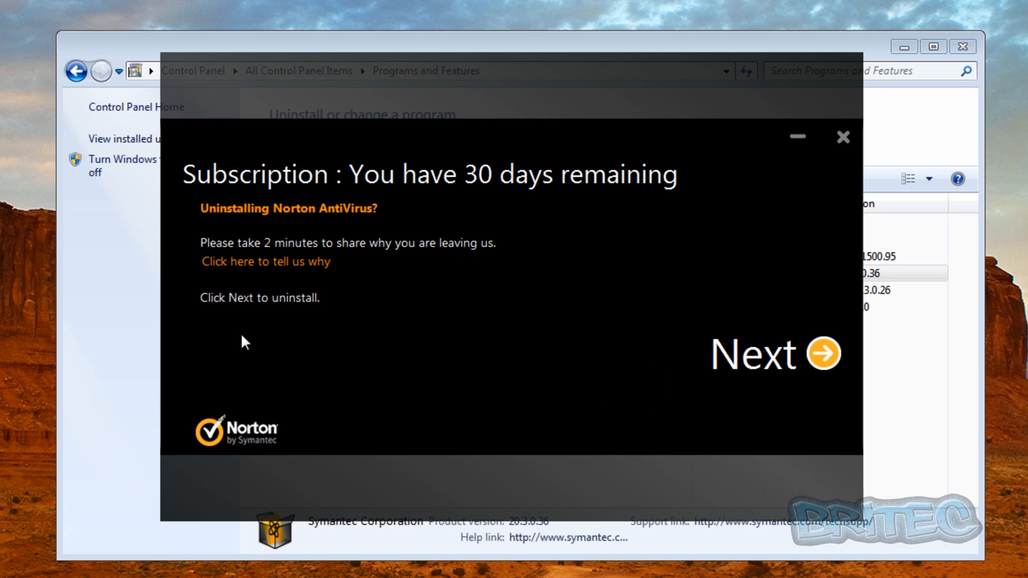
mouse_move(752, 369)
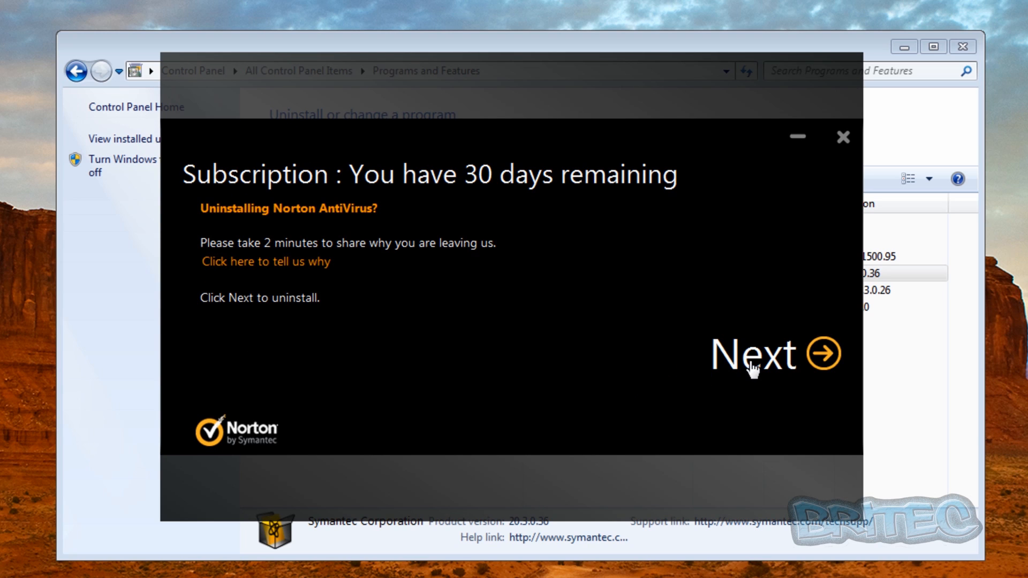
left_click(757, 354)
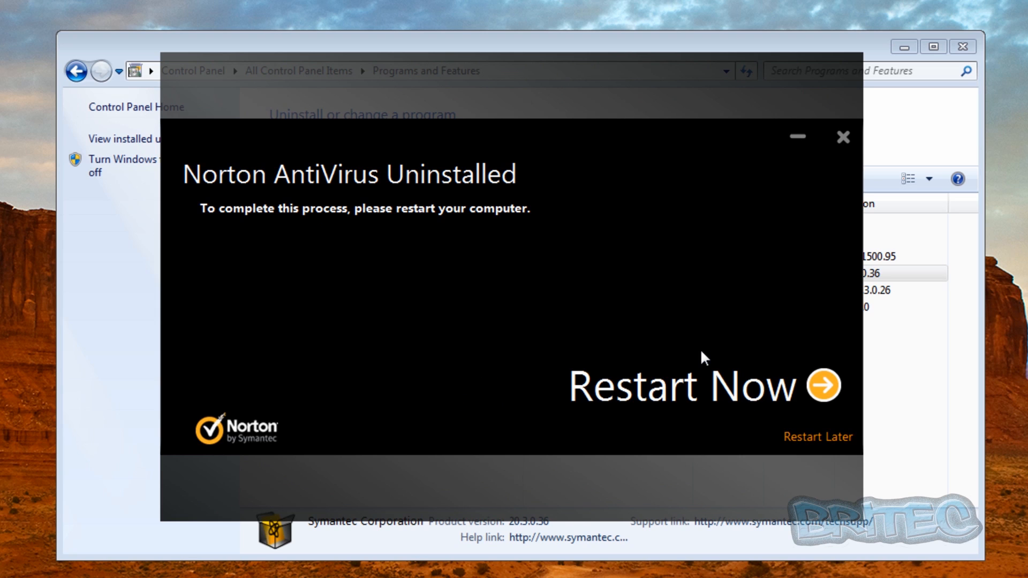
mouse_move(876, 440)
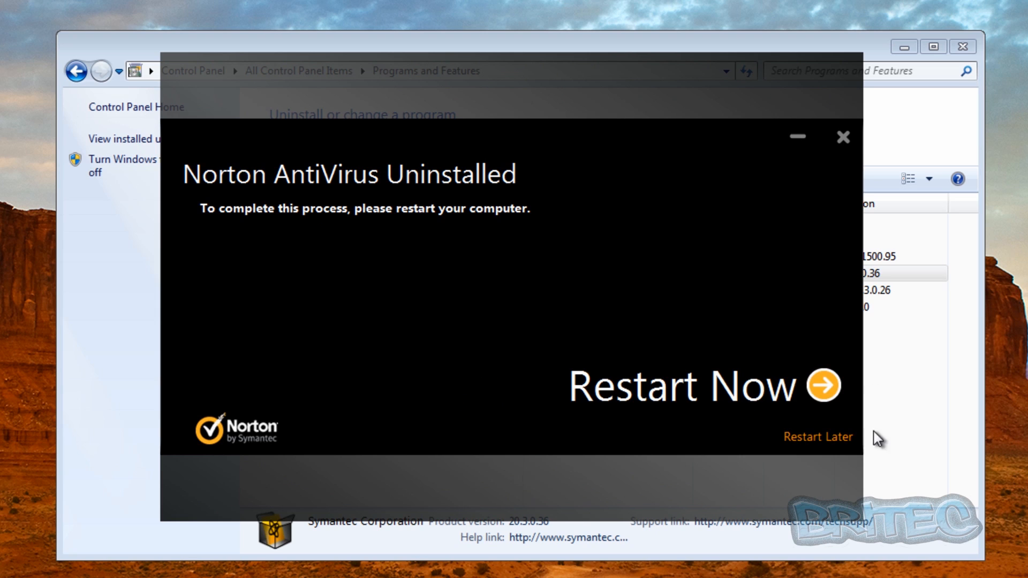
Postpone the restart, then scroll the ESET uninstallers page toward the Everything download.
left_click(817, 437)
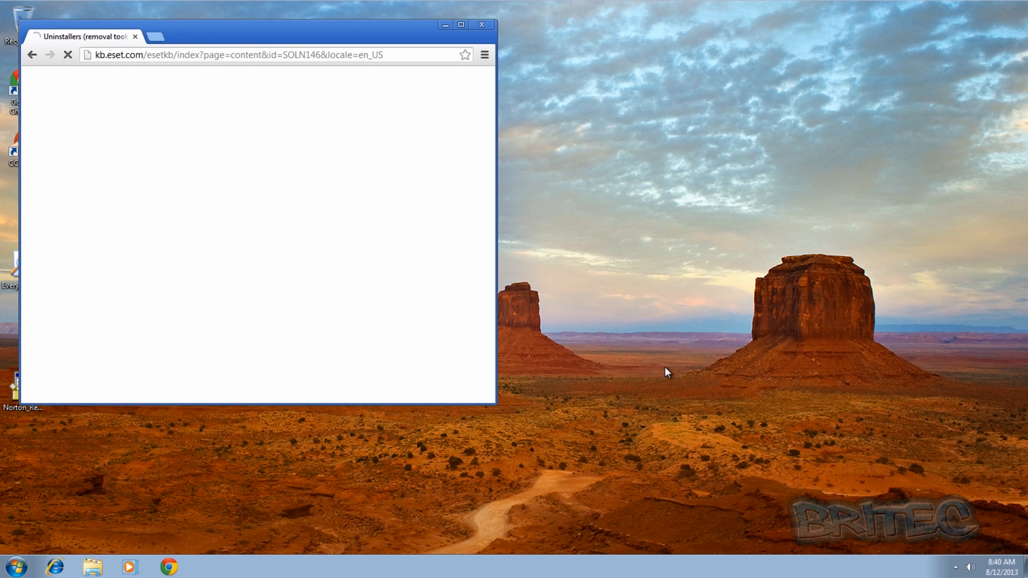
mouse_move(461, 26)
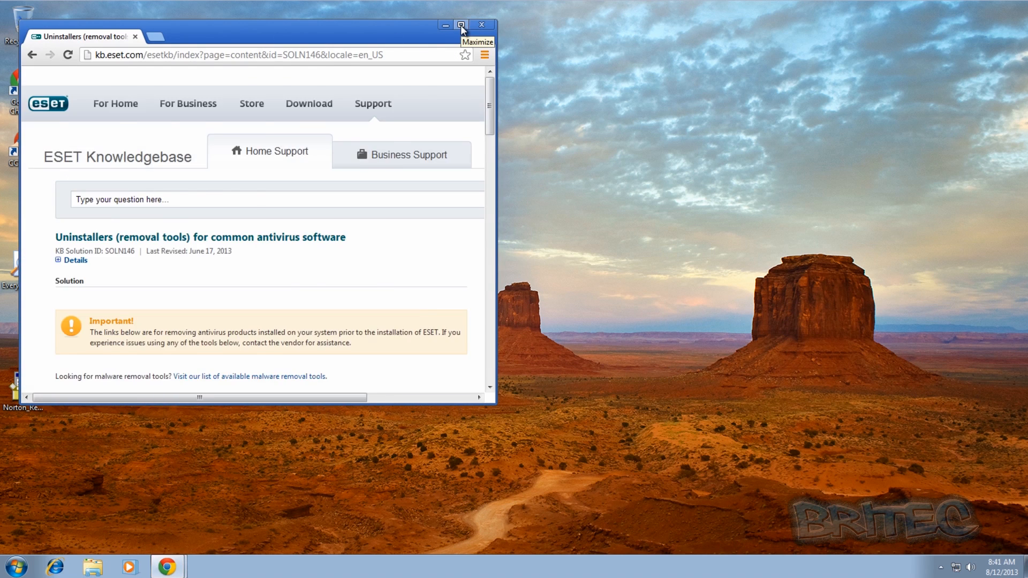
scroll("down", 3)
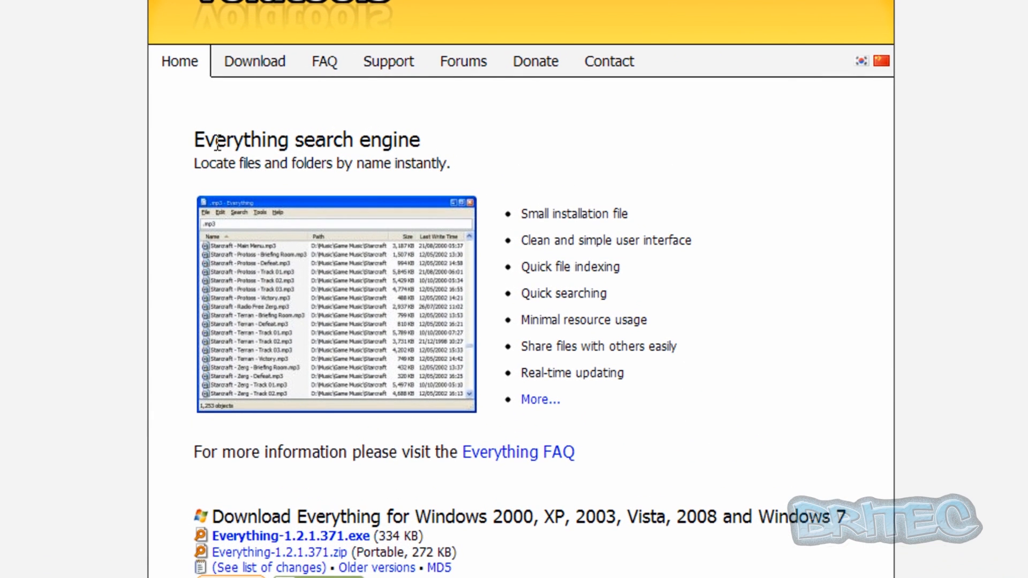
mouse_move(454, 190)
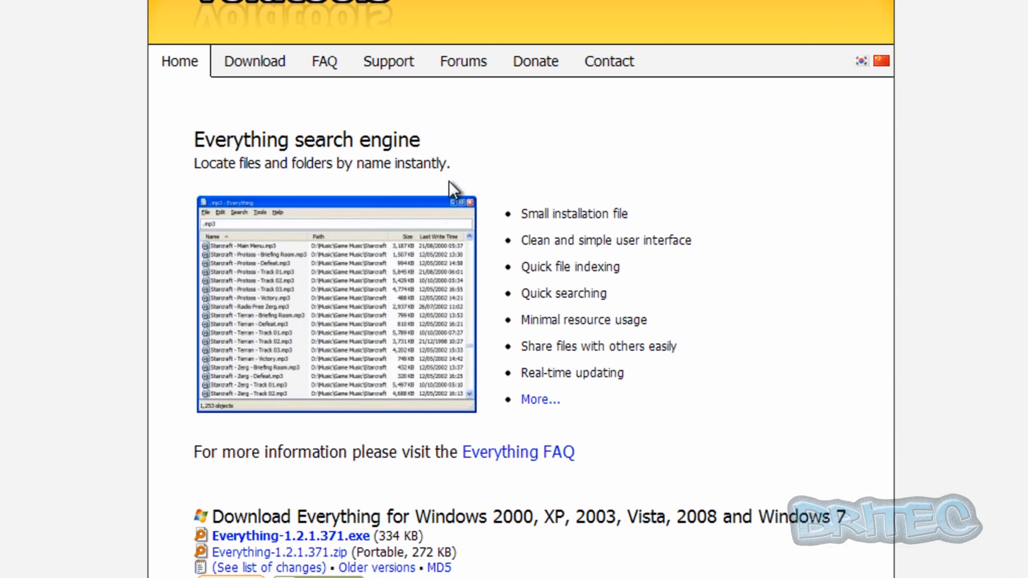
mouse_move(388, 426)
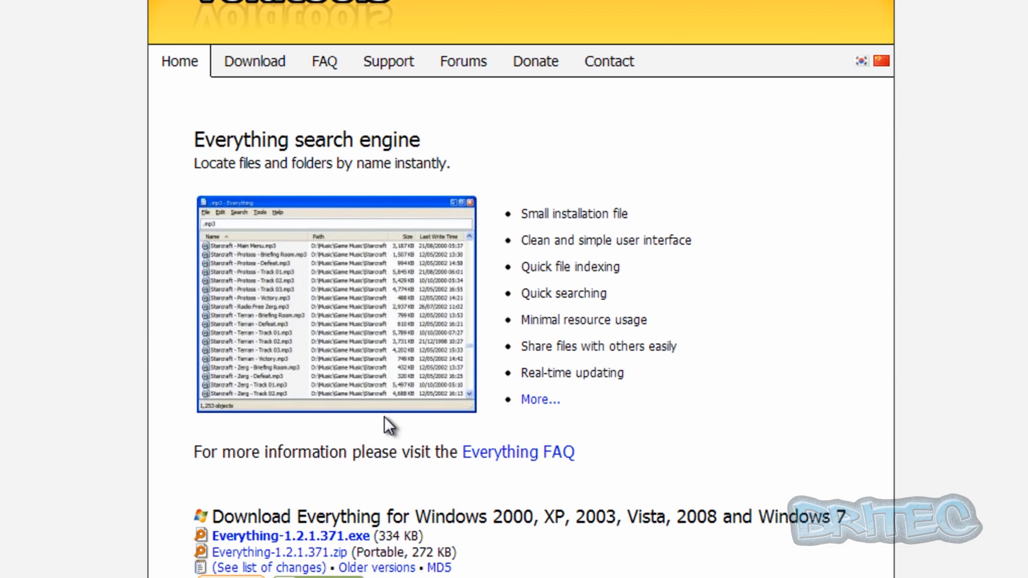
mouse_move(311, 364)
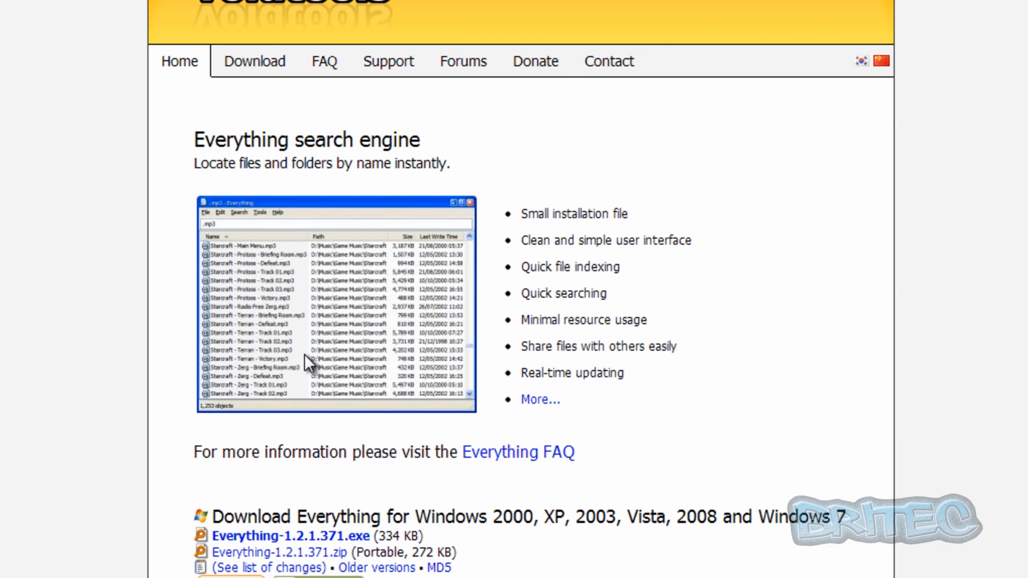
mouse_move(295, 307)
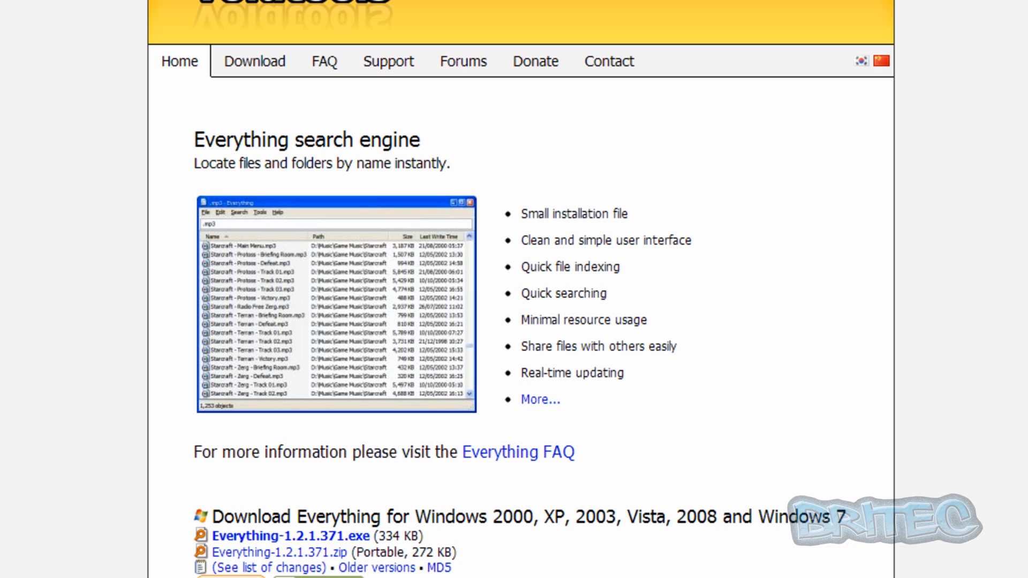
mouse_move(636, 450)
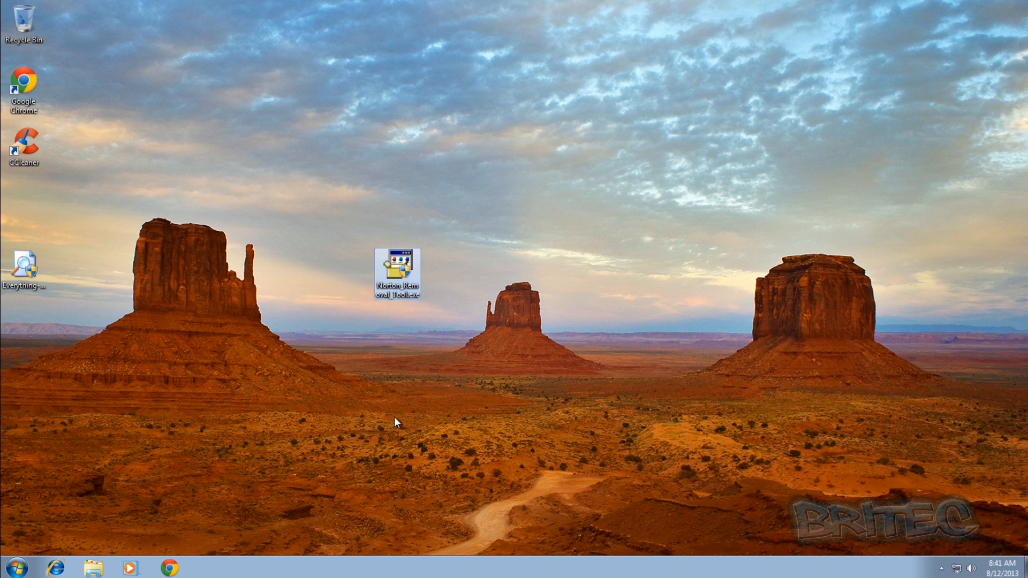
Run Norton_Removal_Tool.exe as administrator and accept its license agreement.
right_click(395, 269)
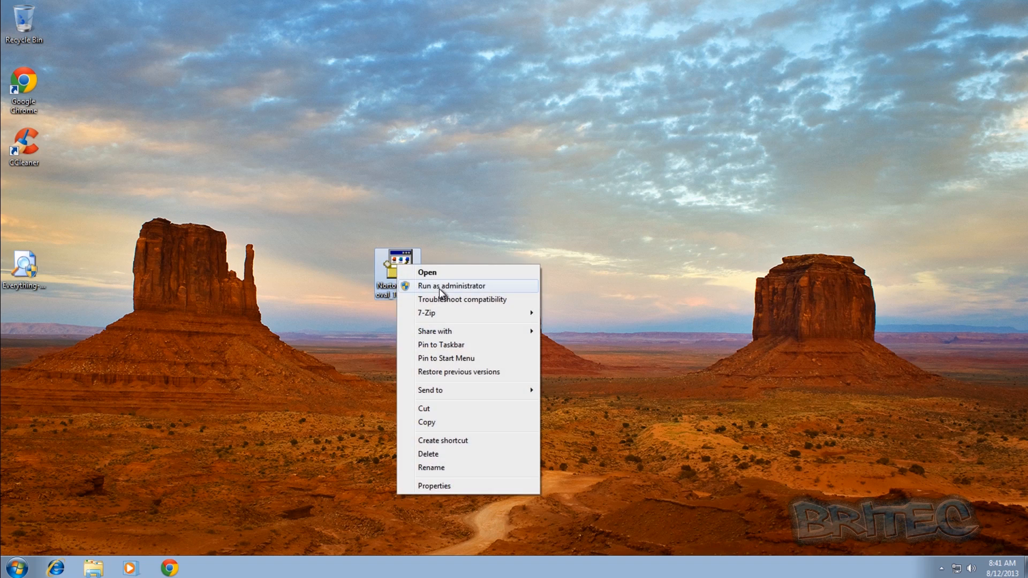
left_click(451, 286)
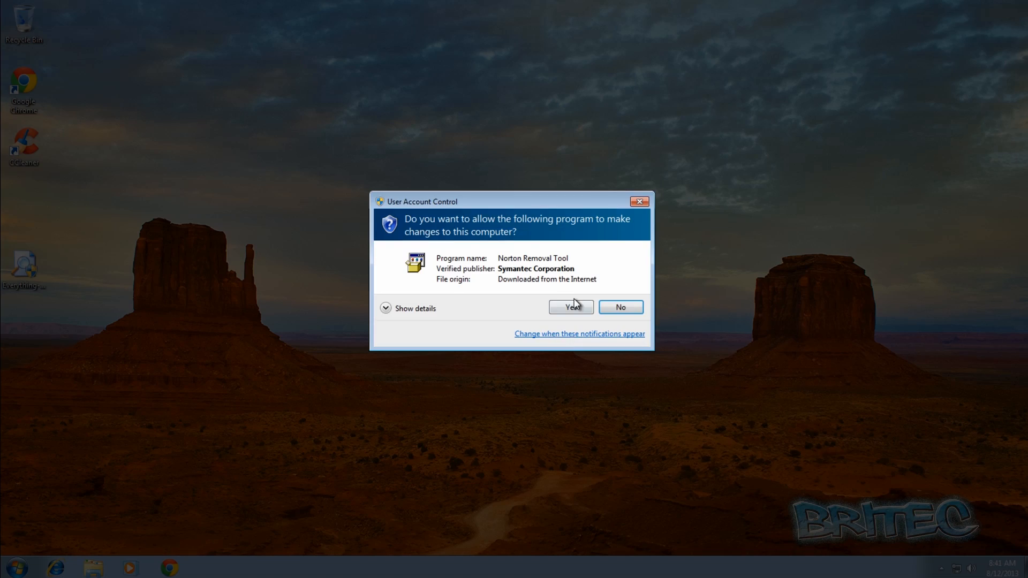
left_click(570, 307)
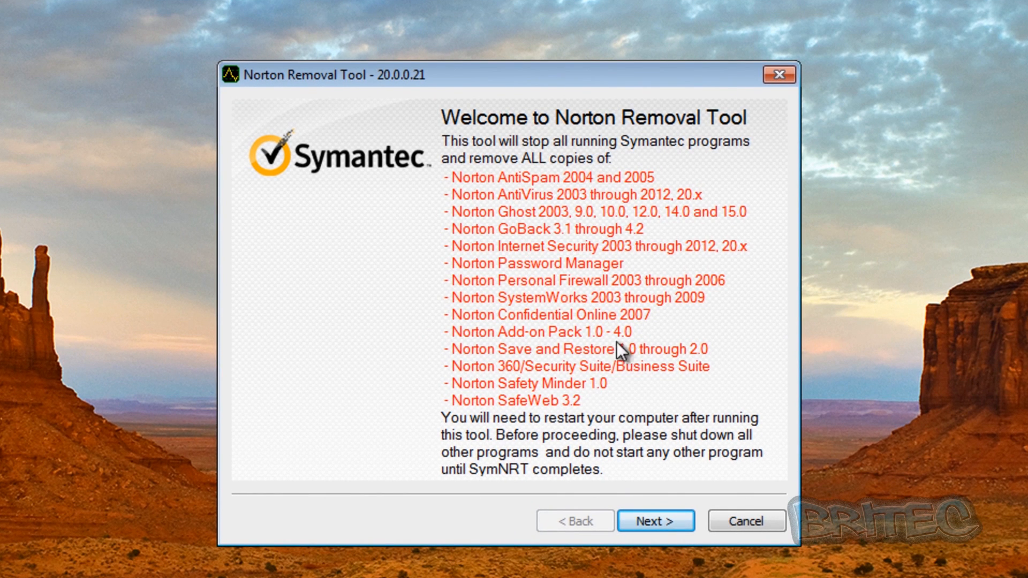
mouse_move(602, 489)
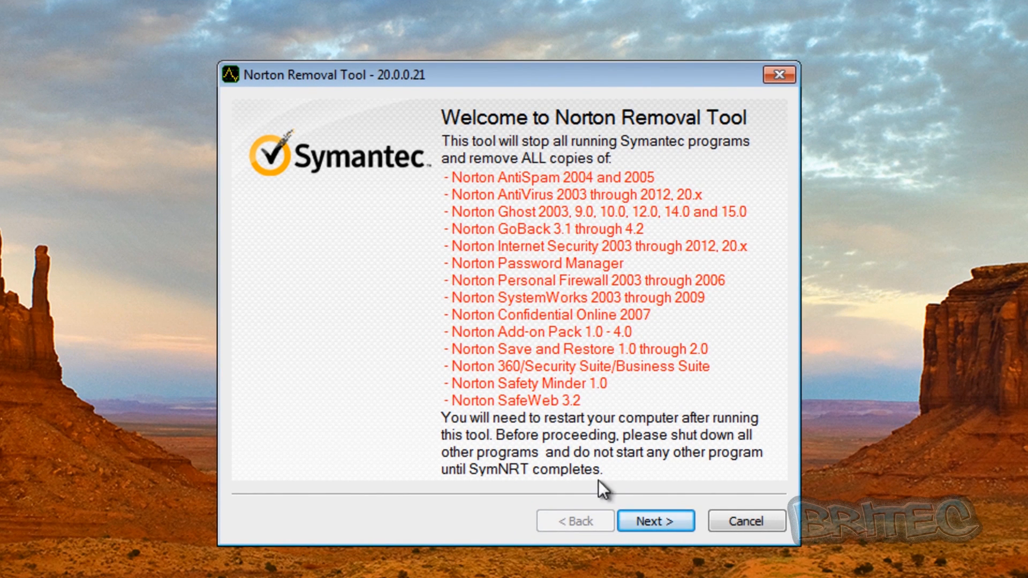
left_click(655, 521)
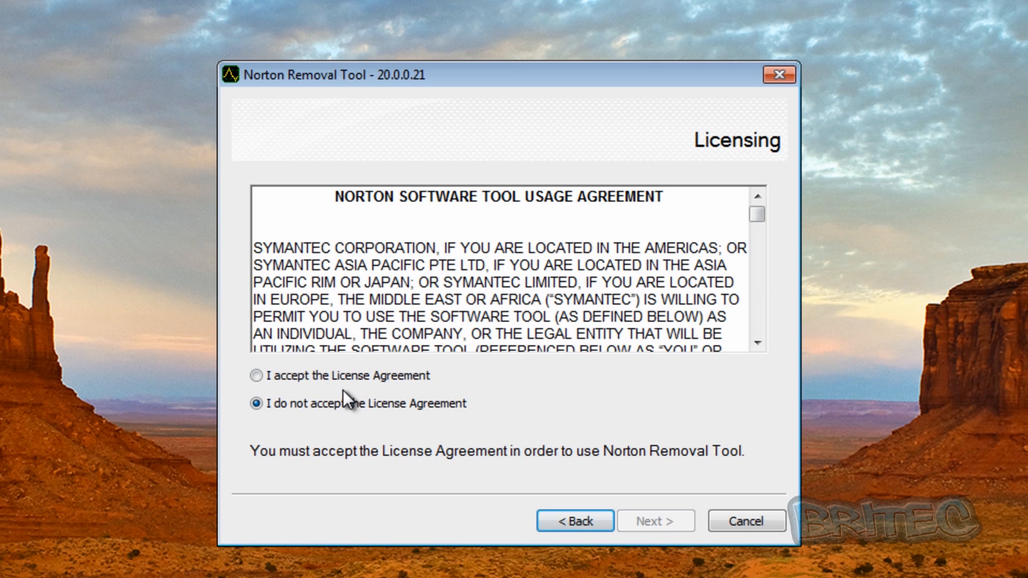
left_click(256, 375)
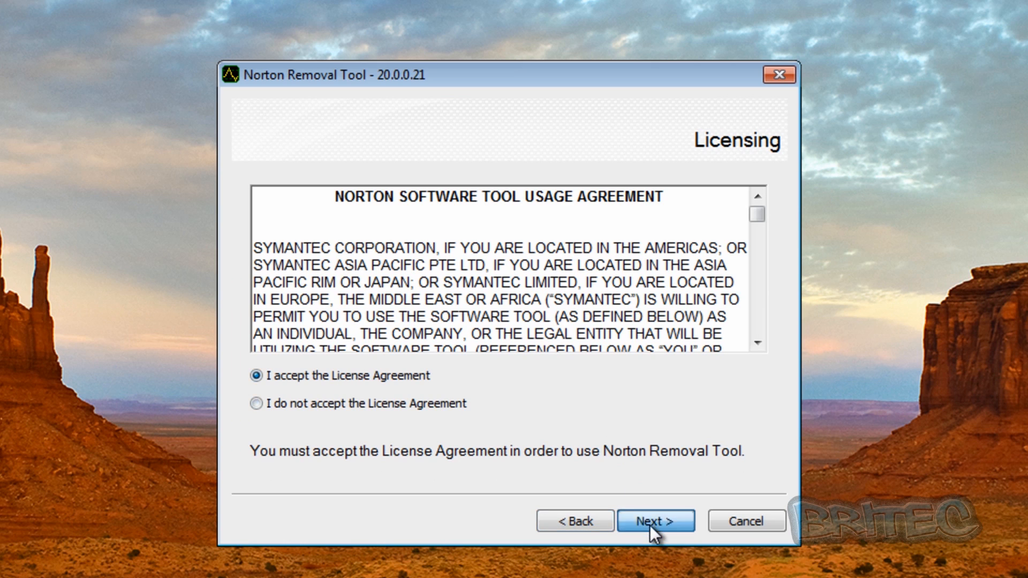
left_click(655, 520)
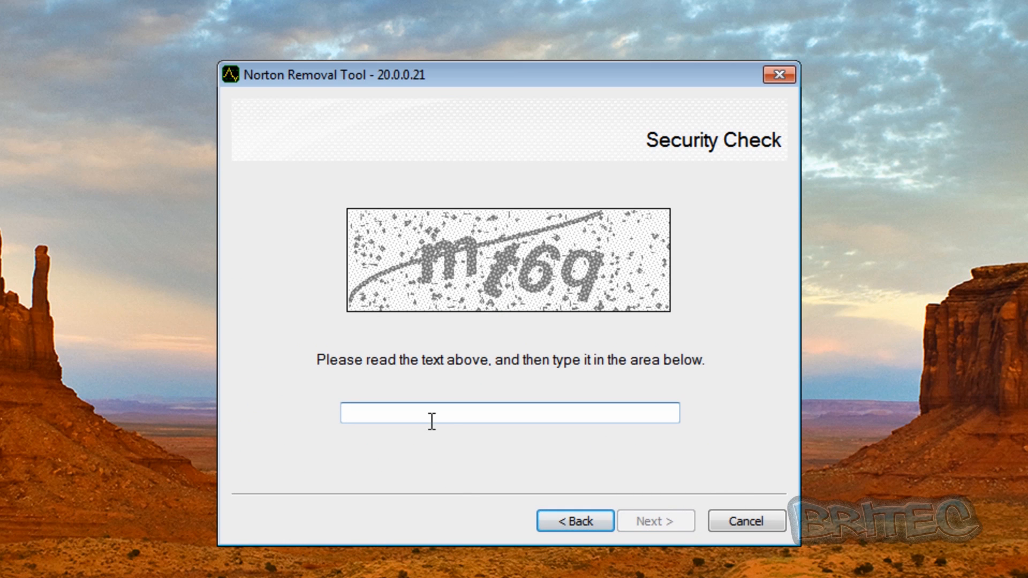
Enter the security check text 'mt6q' and start removing Norton products.
type("m")
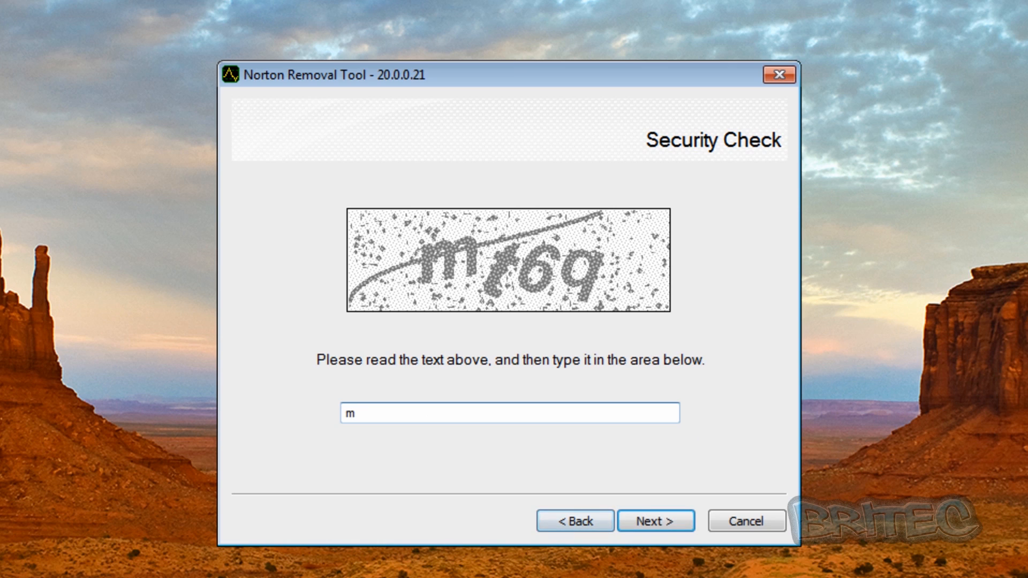
type("t")
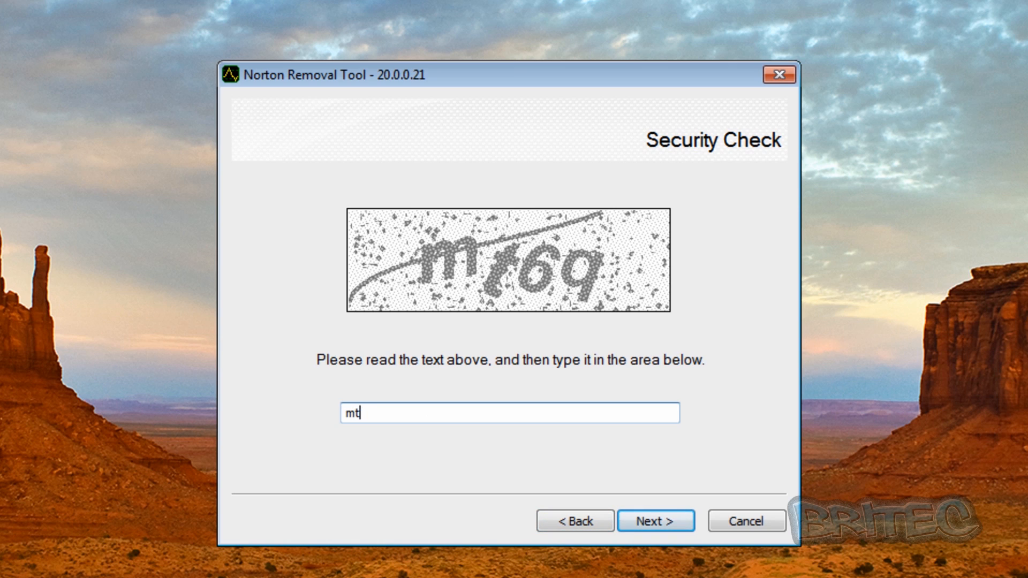
type("6q")
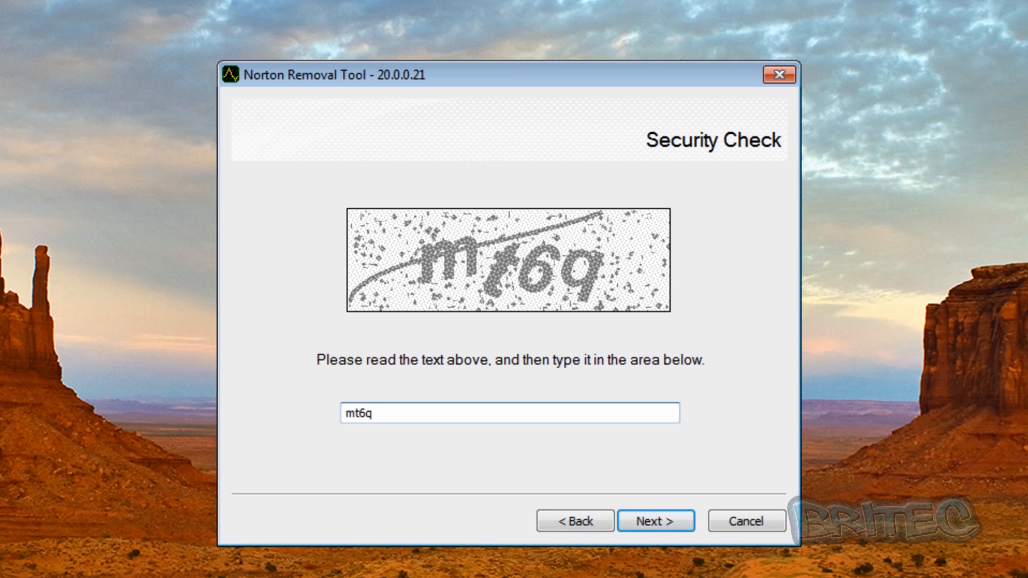
left_click(656, 520)
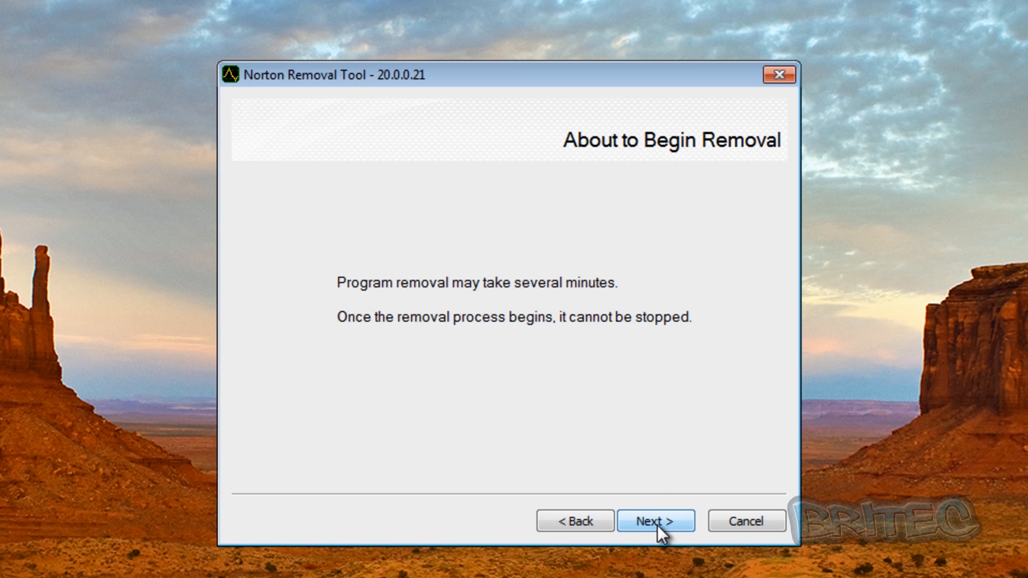
left_click(655, 521)
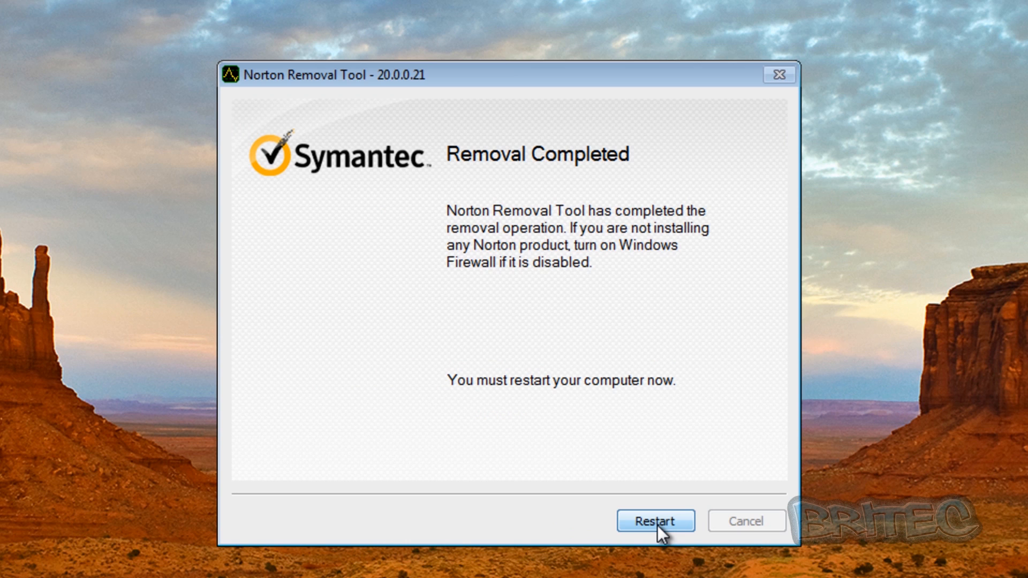
Restart the computer to finish the Norton removal, then return to the desktop.
left_click(655, 521)
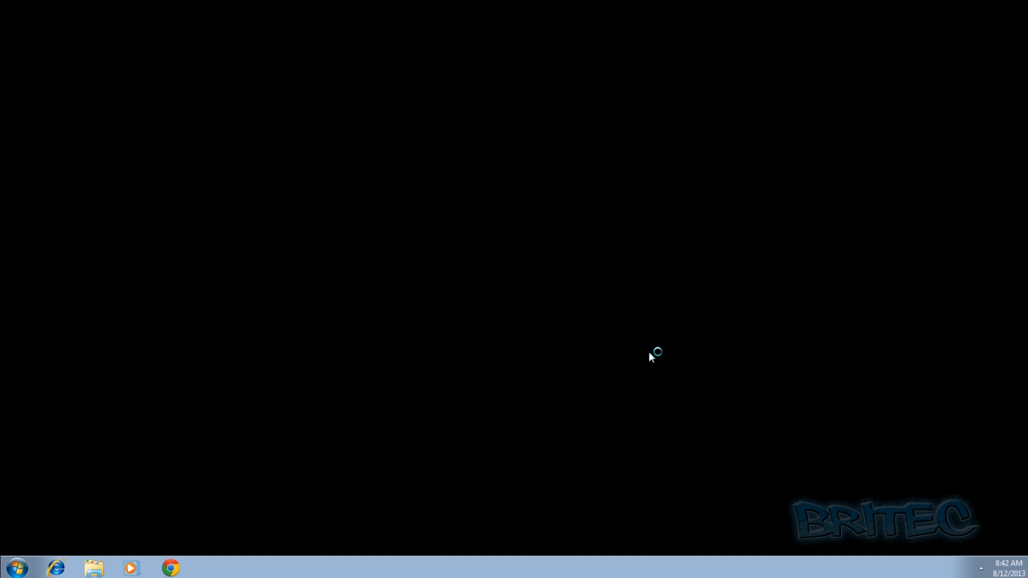
left_click(56, 568)
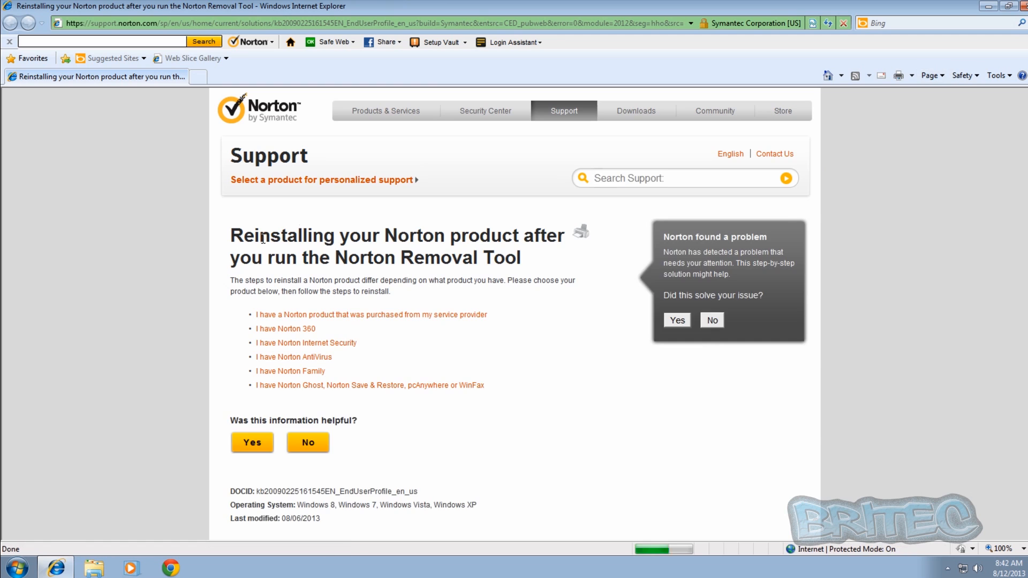
mouse_move(656, 444)
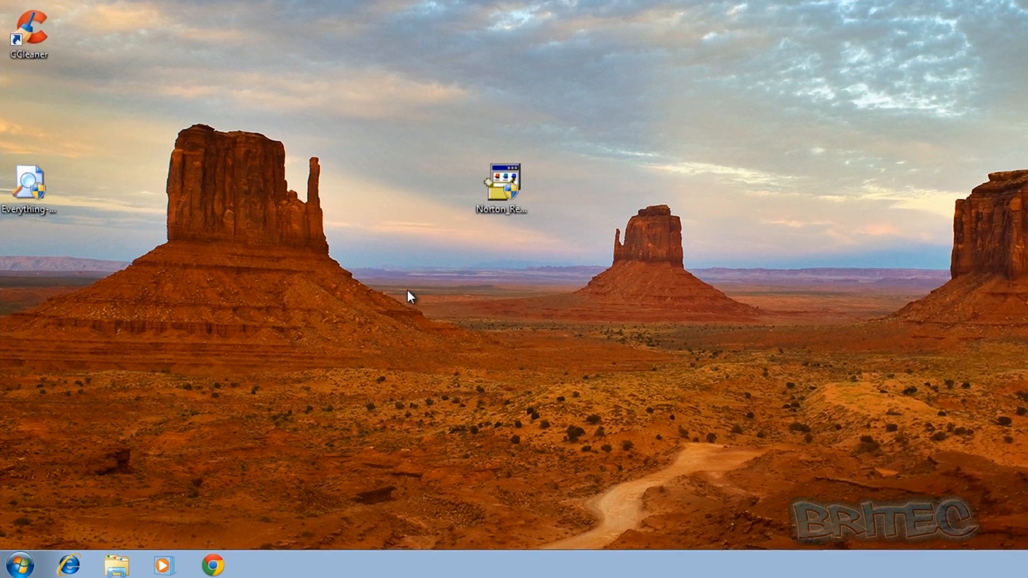
Uninstall Norton Identity Safe from Programs and Features and dismiss the success message.
left_click(13, 564)
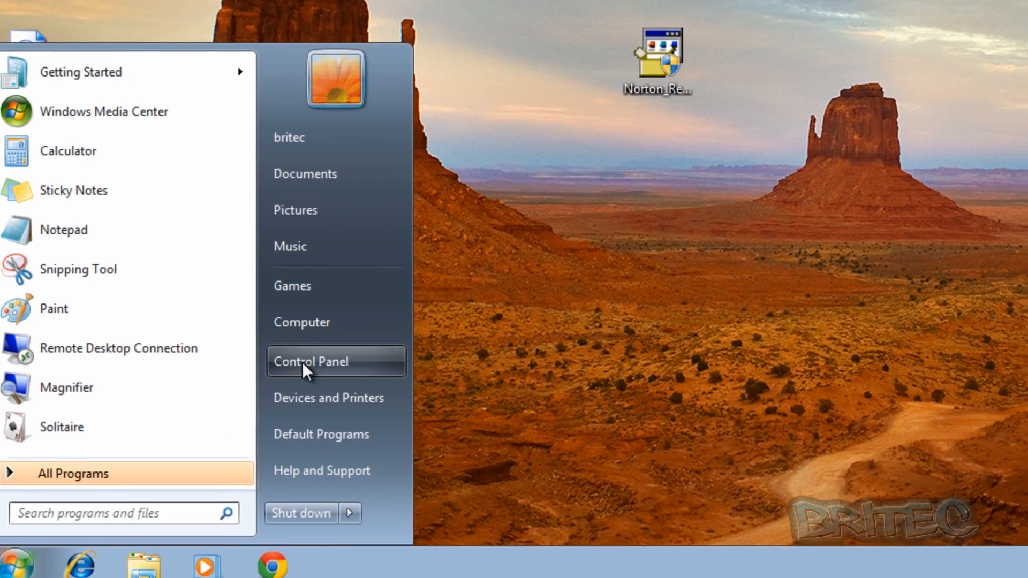
left_click(312, 361)
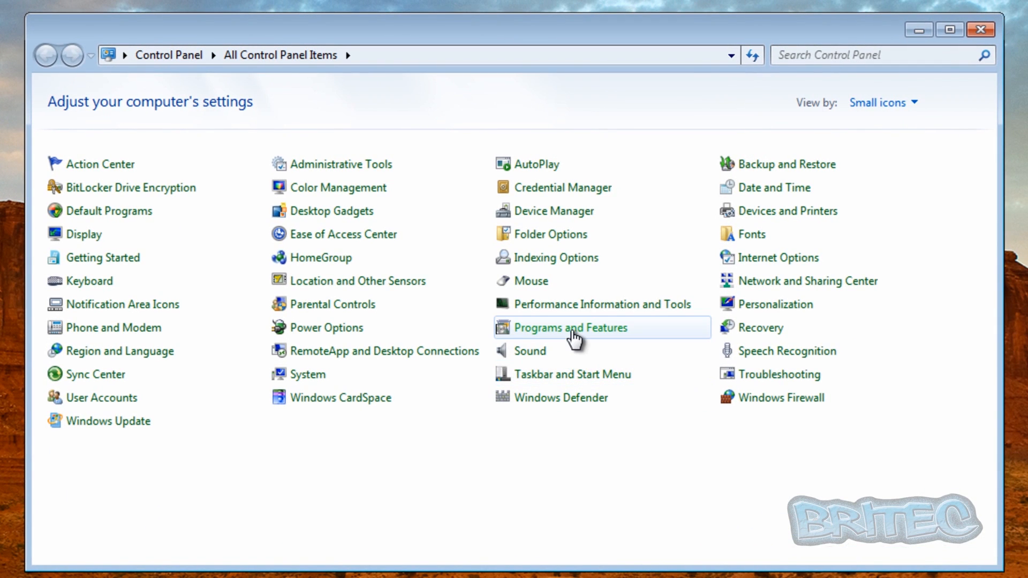
left_click(570, 327)
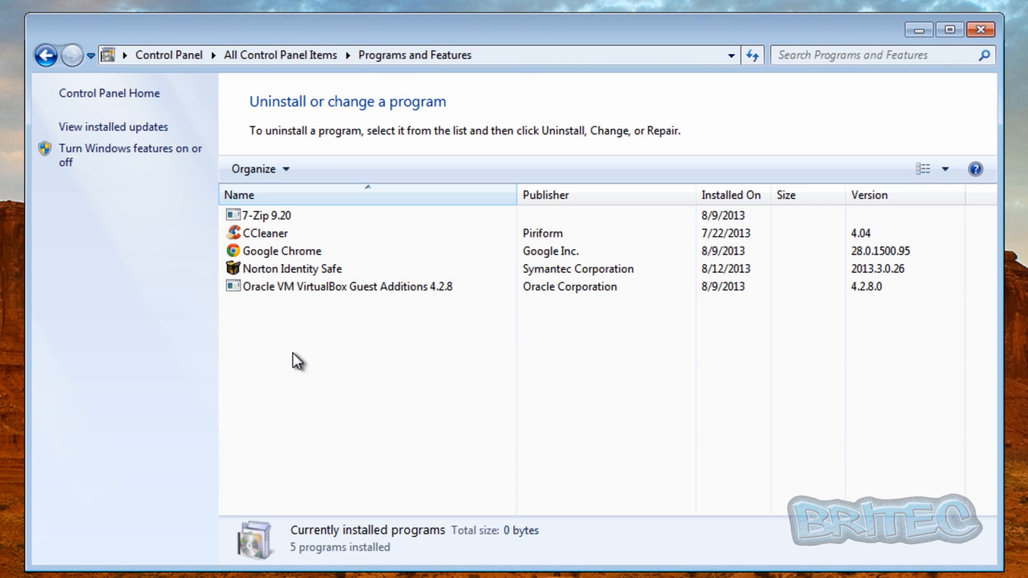
left_click(300, 268)
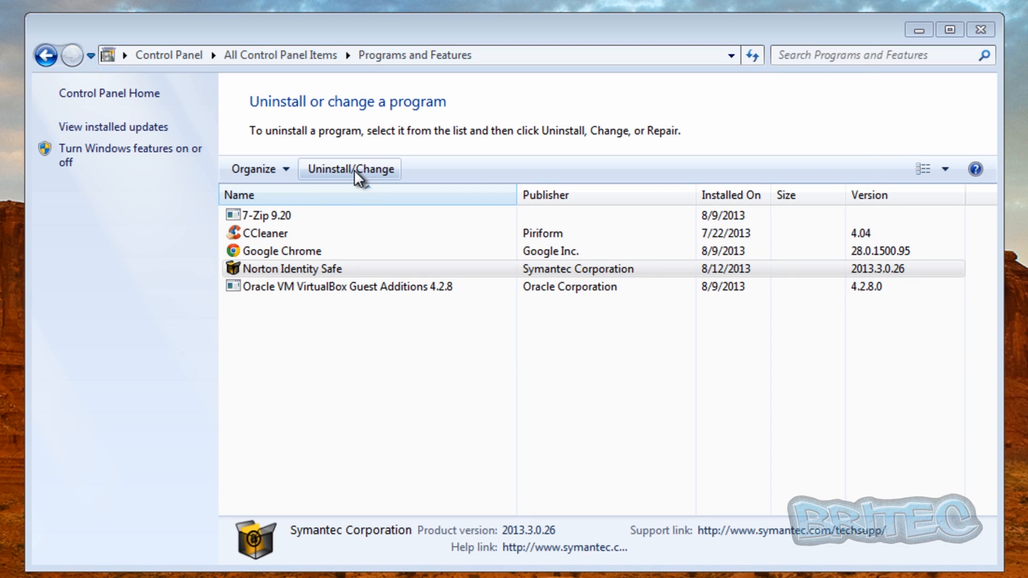
left_click(349, 168)
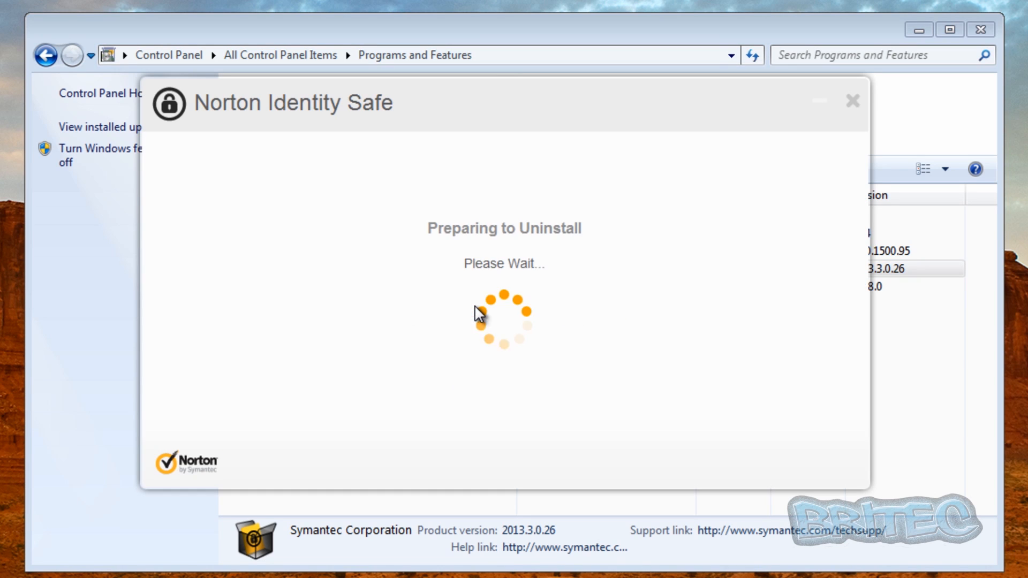
mouse_move(446, 439)
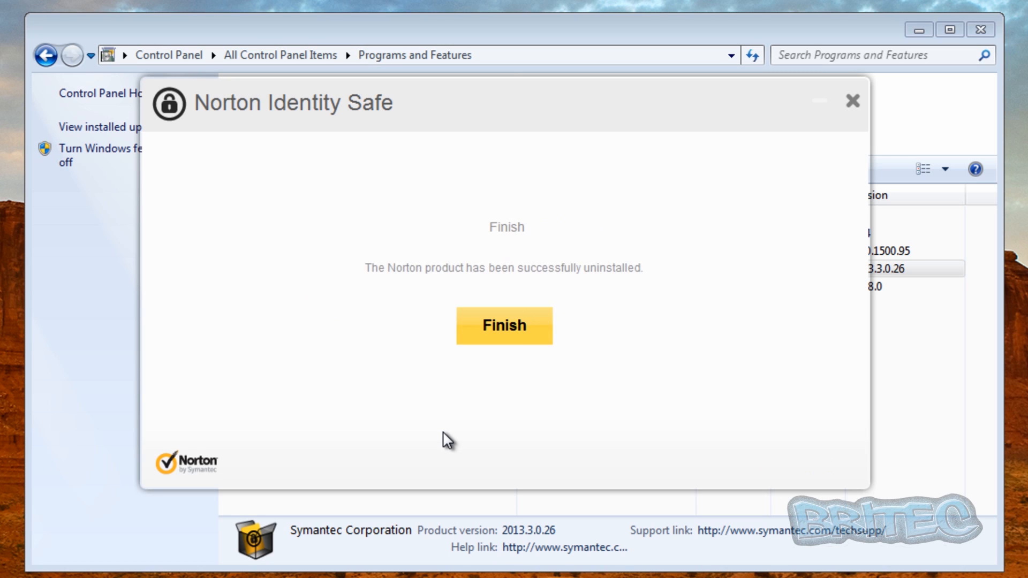
left_click(503, 326)
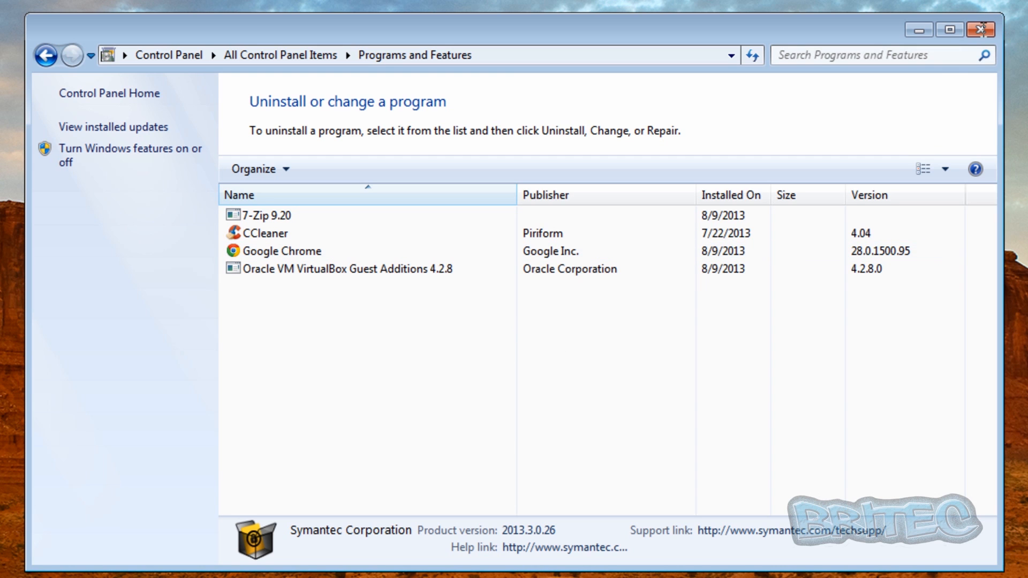
Close Programs and Features, launch Everything, and search for 'Norton'.
left_click(981, 29)
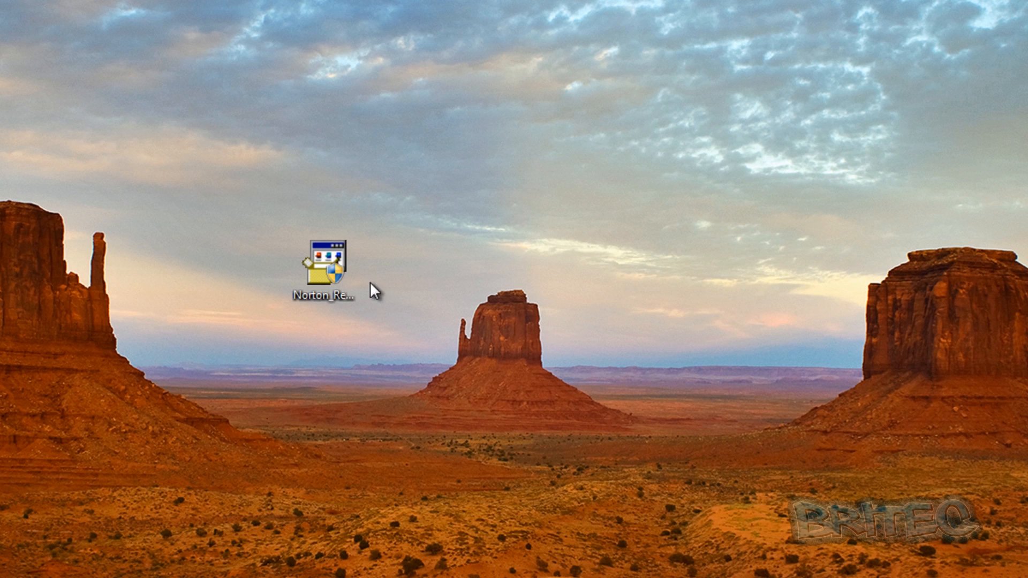
double_click(326, 259)
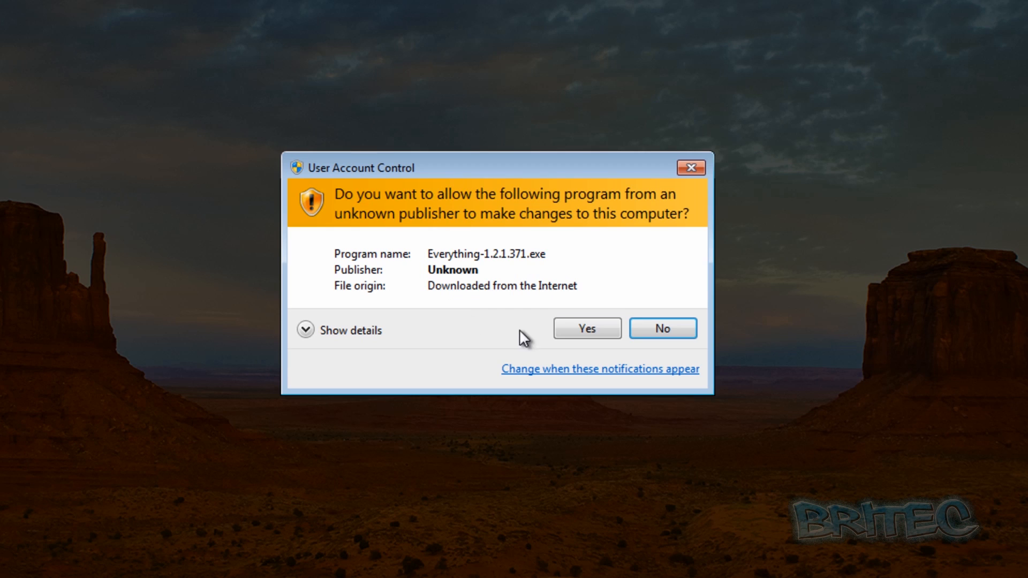
left_click(585, 327)
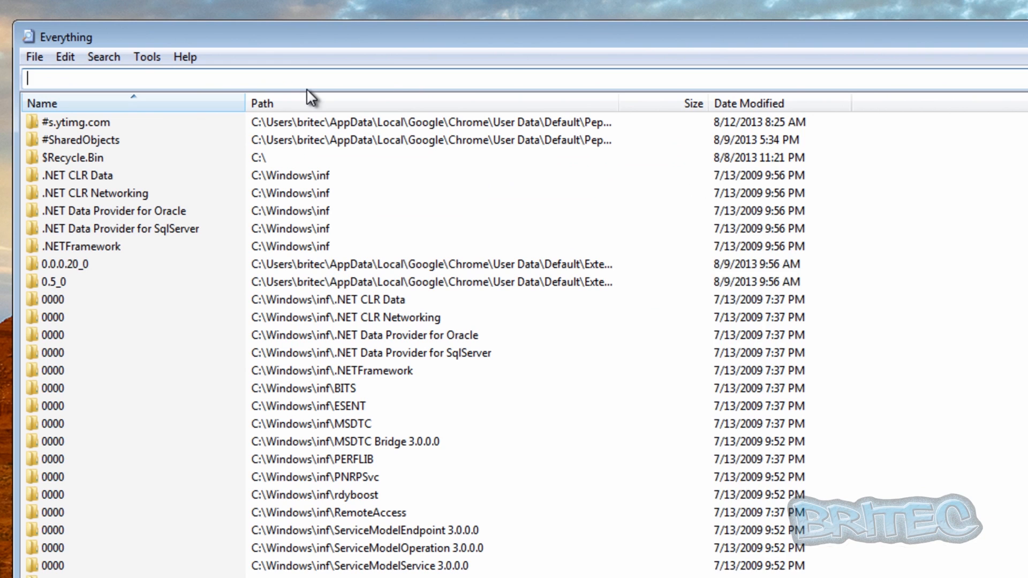
type("Norton")
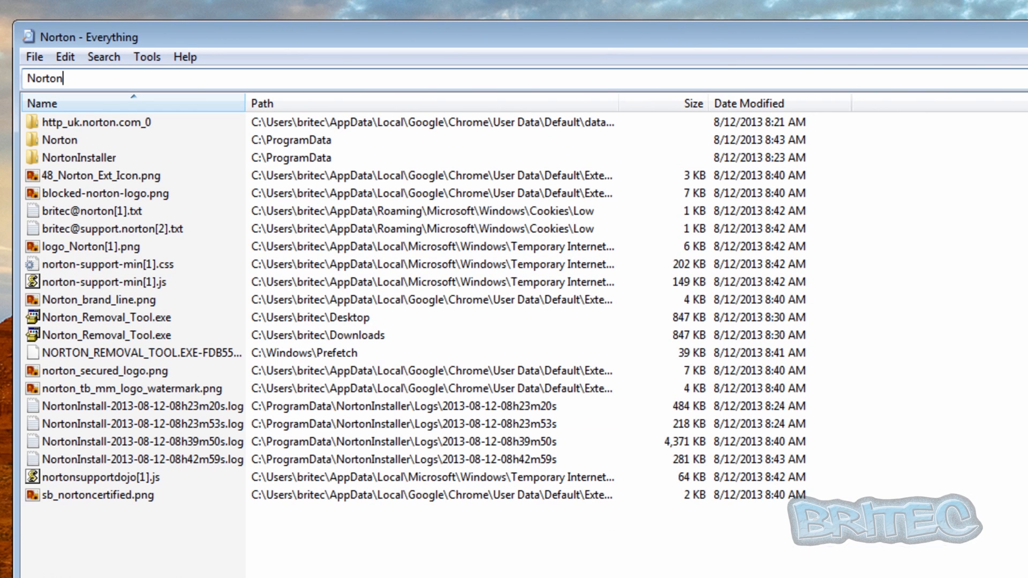
mouse_move(222, 295)
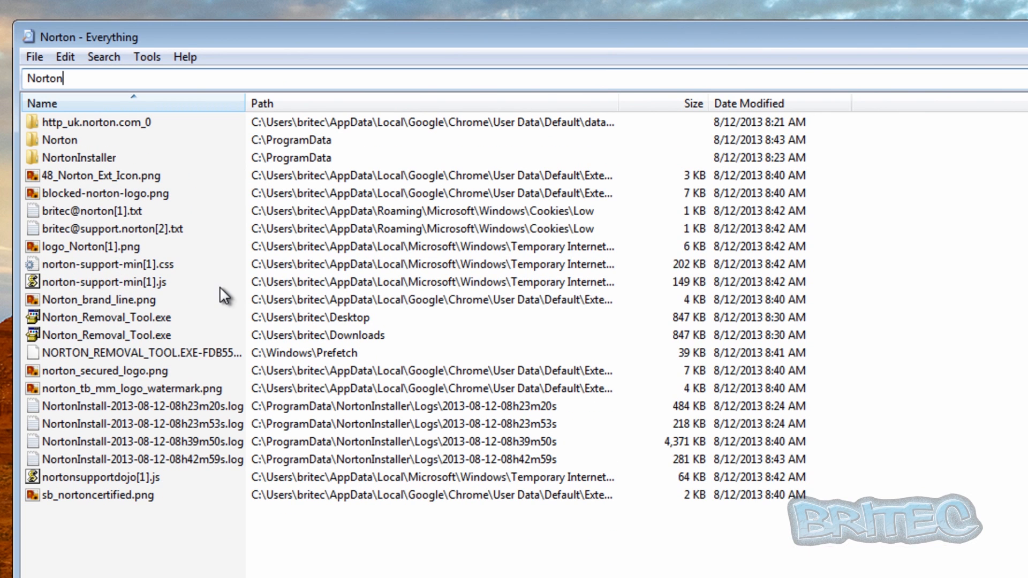
mouse_move(621, 123)
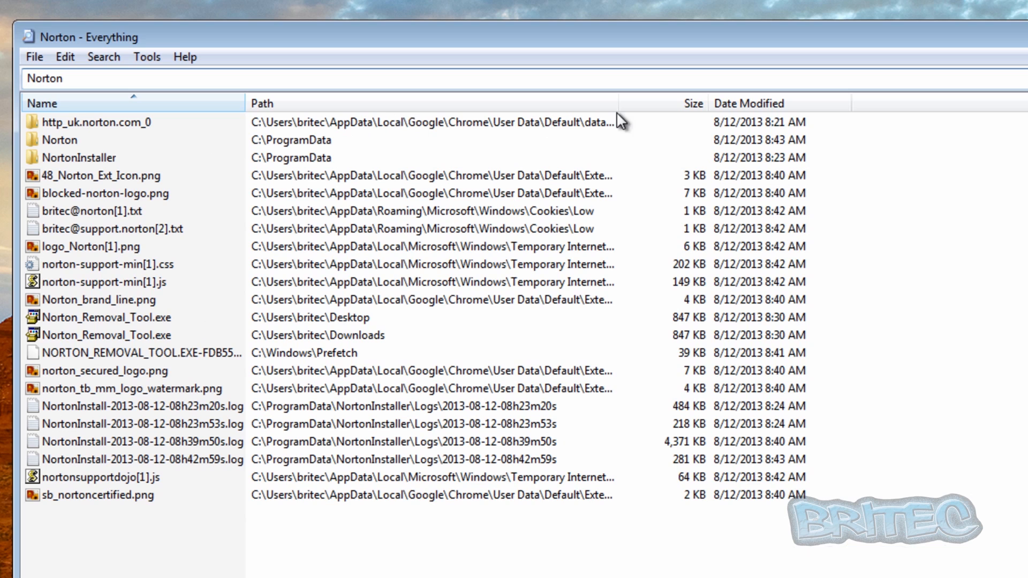
mouse_move(66, 167)
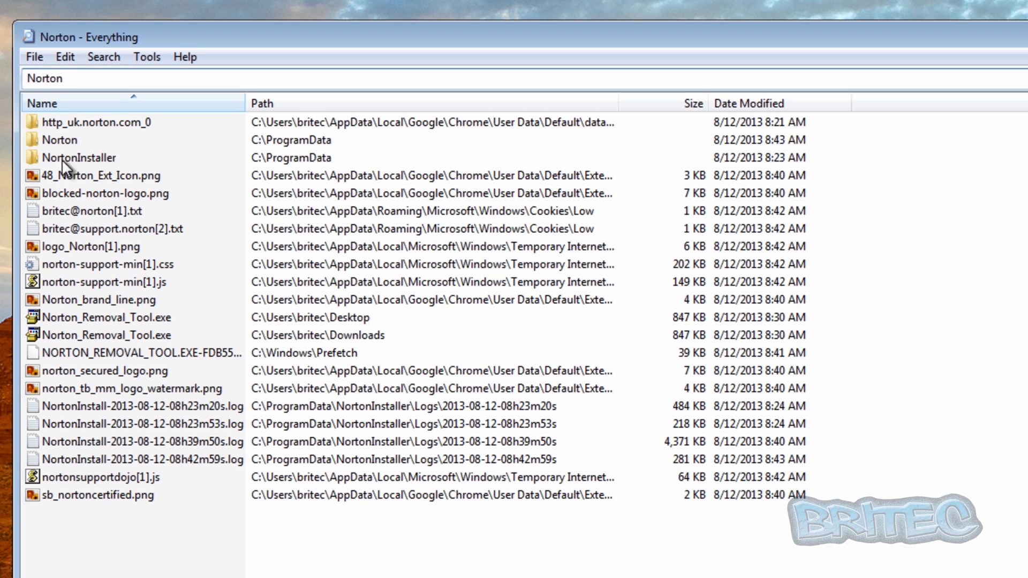
mouse_move(292, 177)
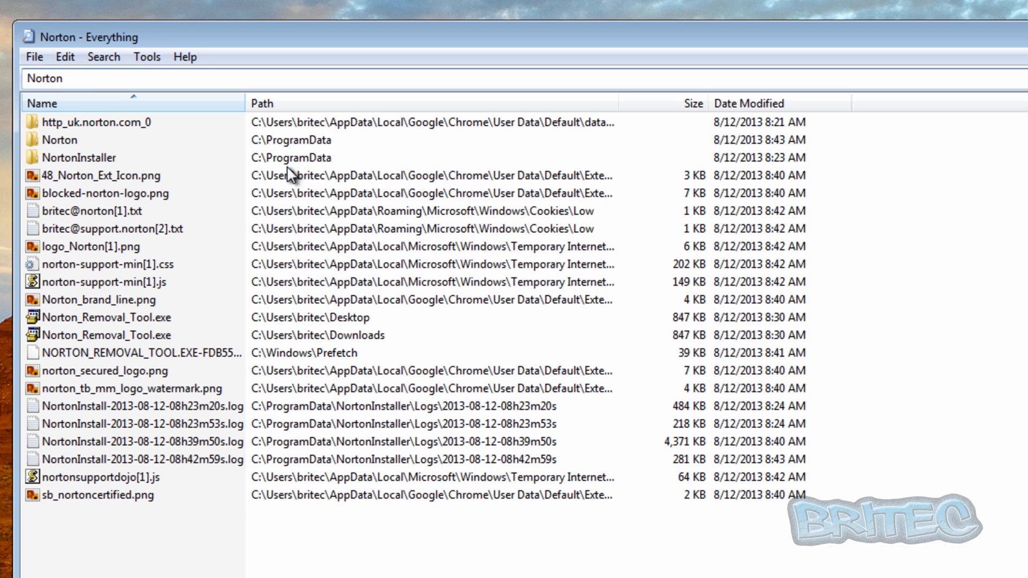
mouse_move(301, 154)
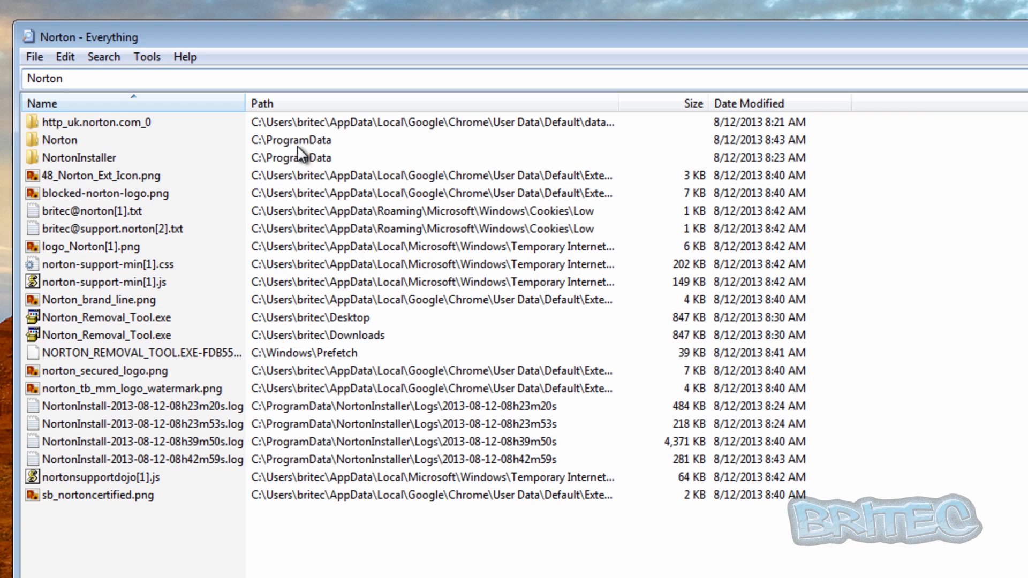
mouse_move(72, 152)
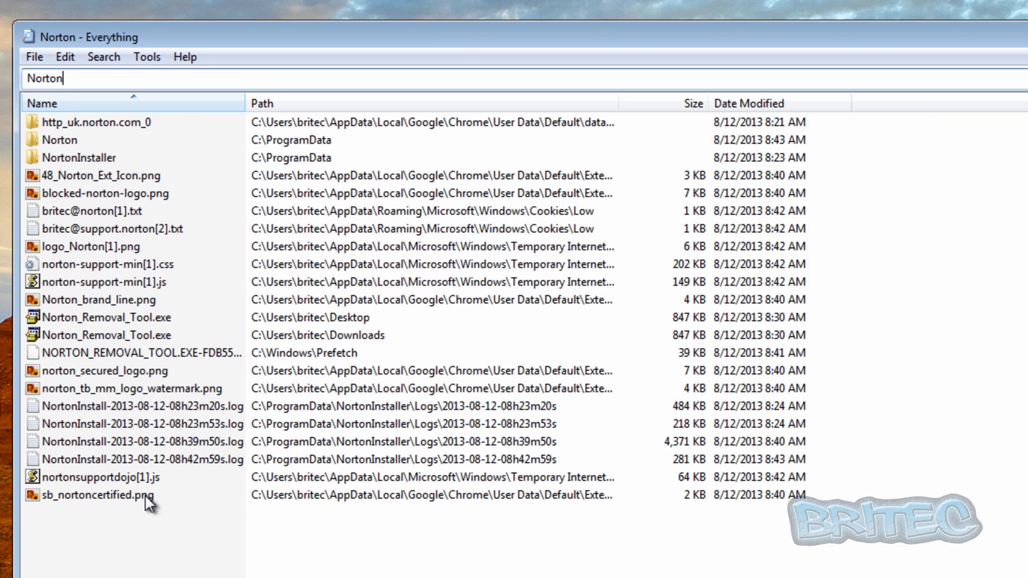
mouse_move(207, 531)
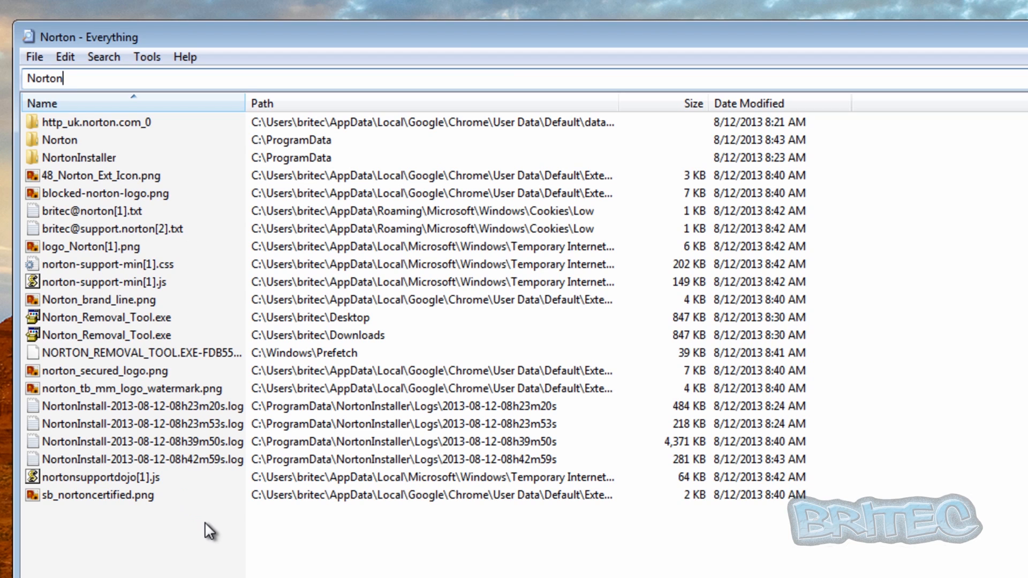
Delete the Norton and NortonInstaller folders, then all 18 remaining Norton results.
left_click(60, 140)
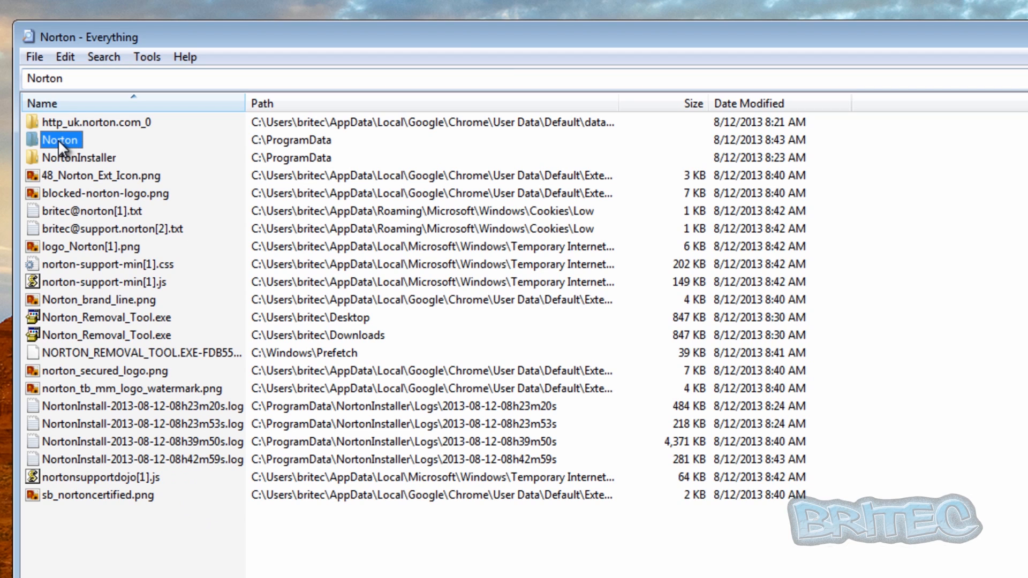
mouse_move(108, 203)
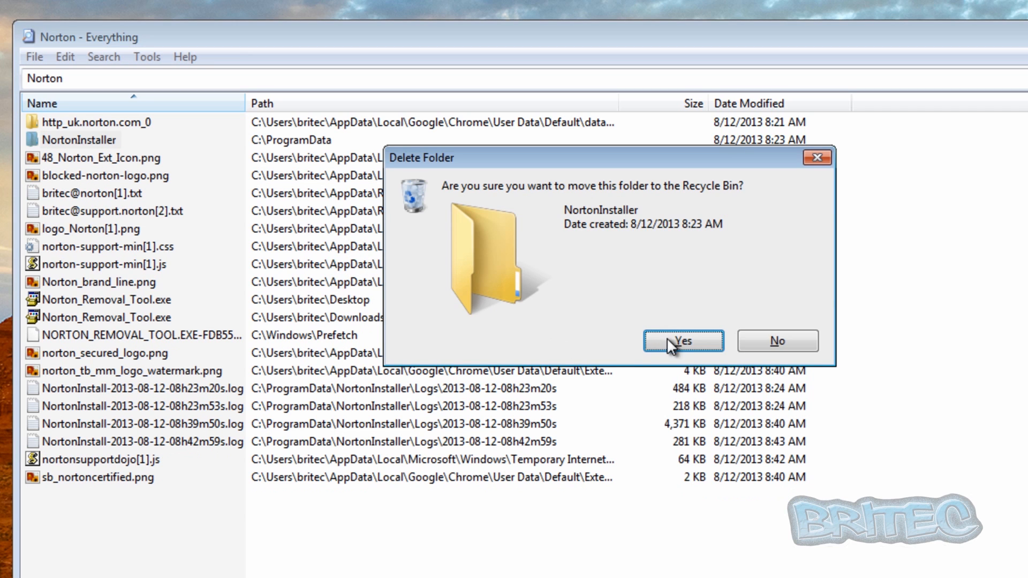
left_click(681, 340)
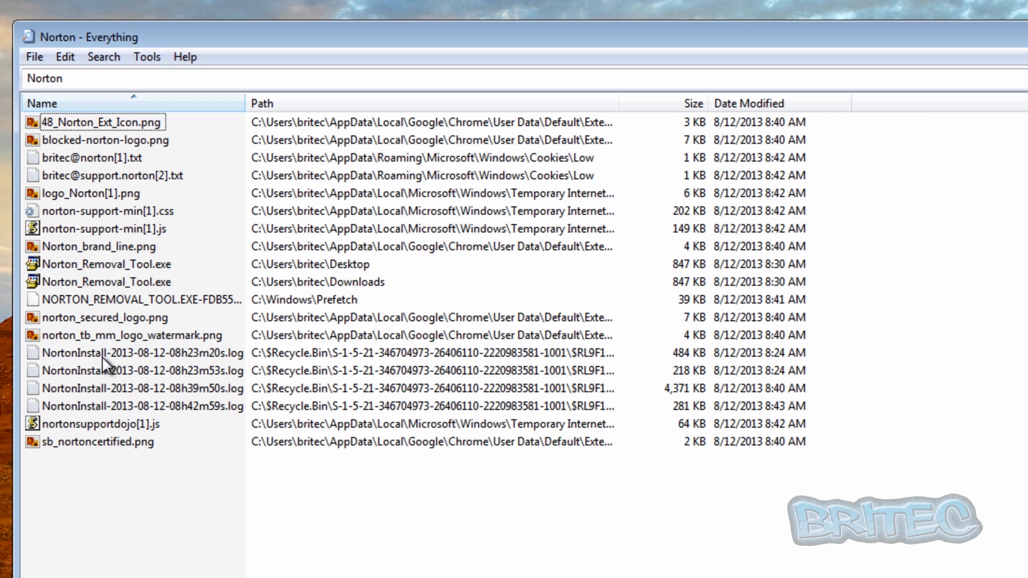
mouse_move(56, 161)
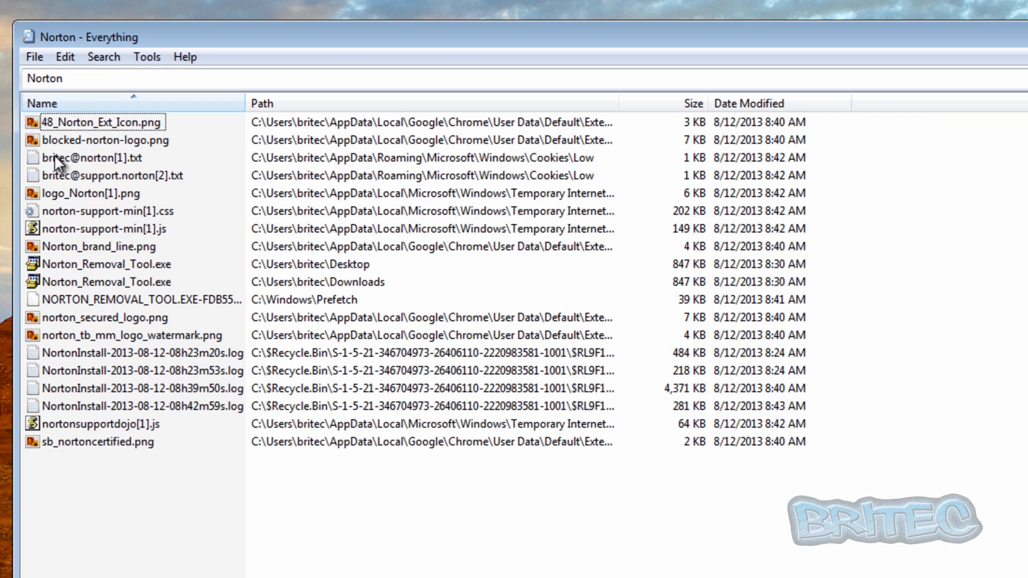
mouse_move(73, 435)
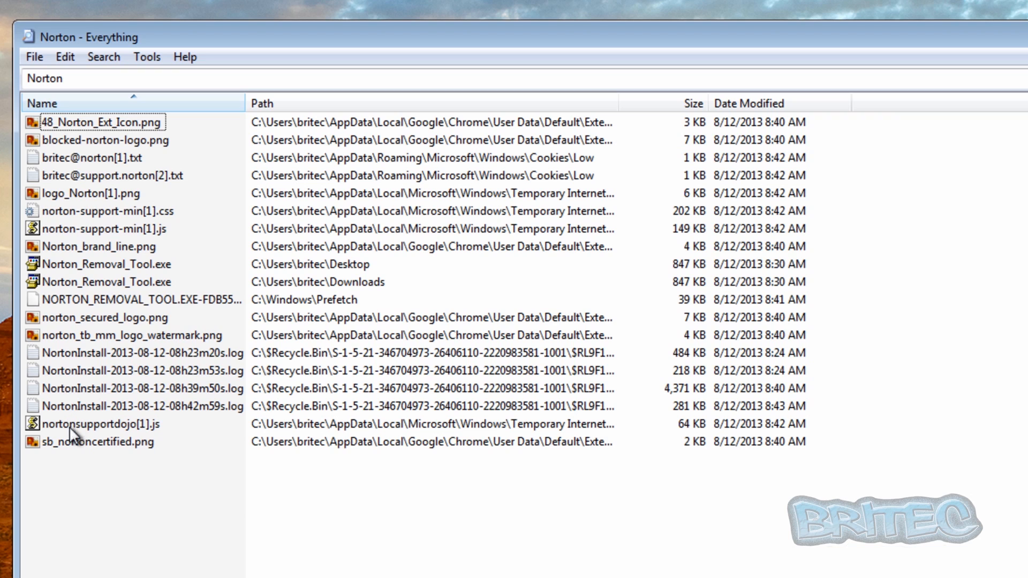
mouse_move(88, 292)
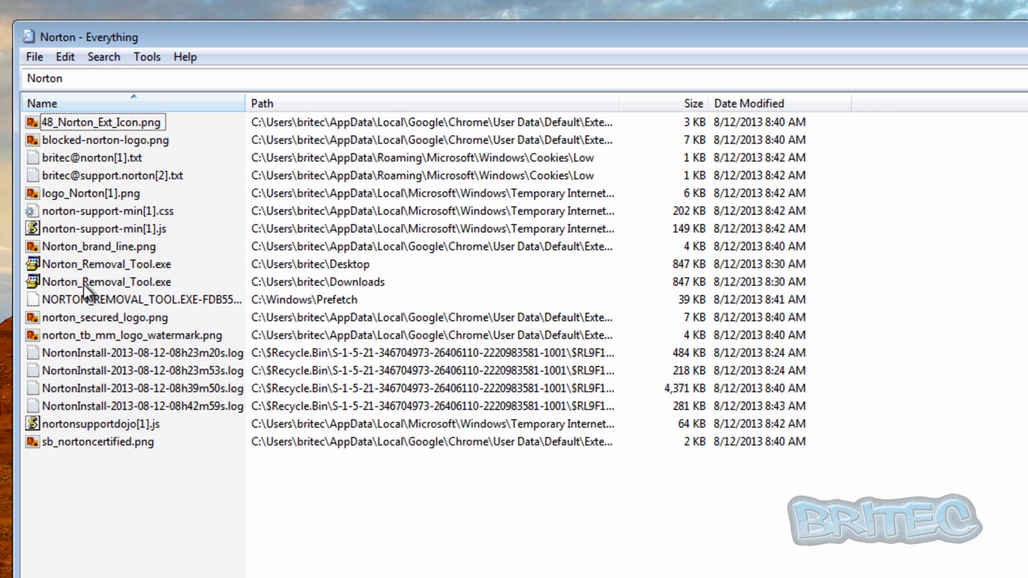
mouse_move(78, 296)
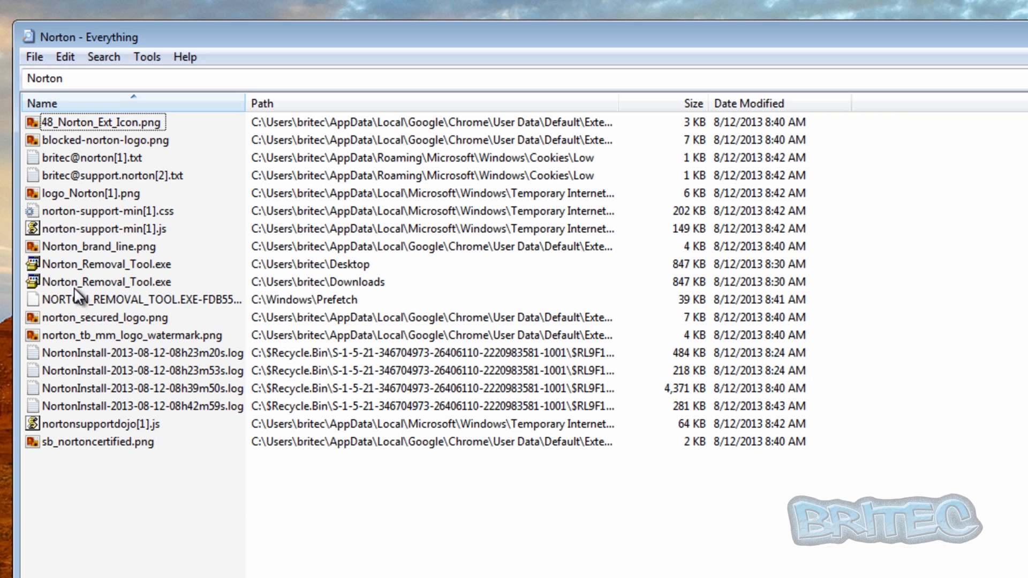
mouse_move(144, 325)
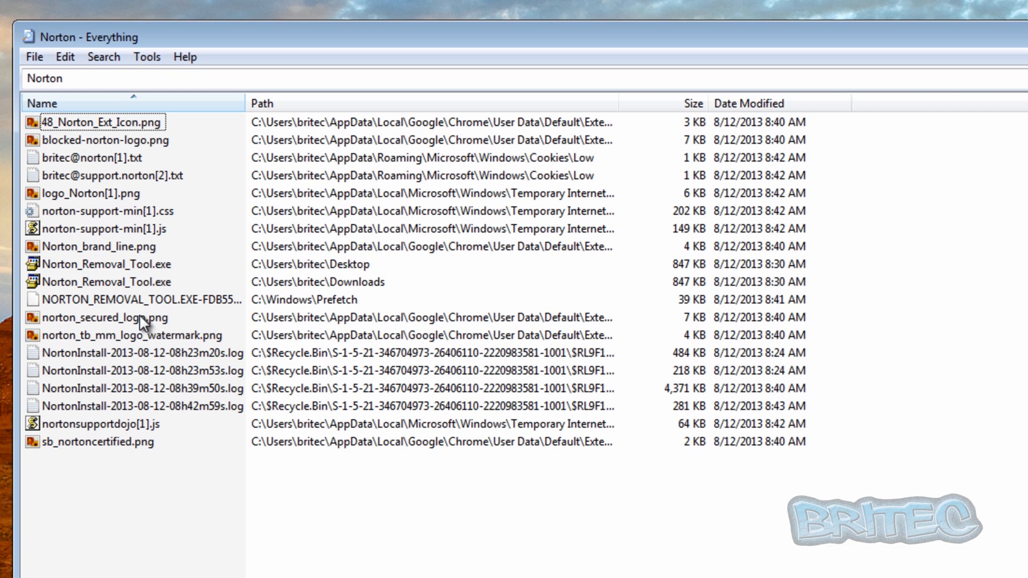
left_click(137, 299)
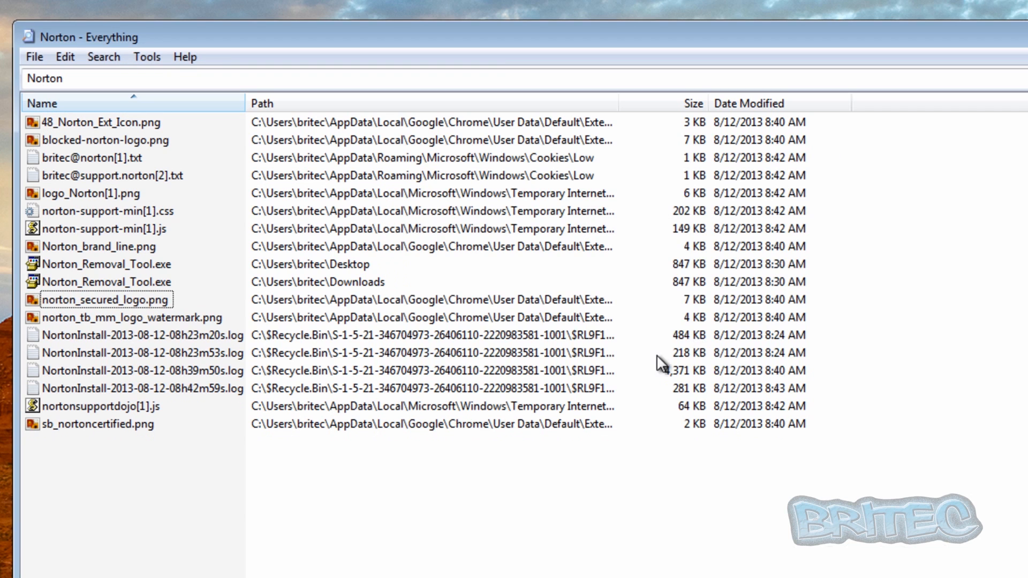
mouse_move(93, 444)
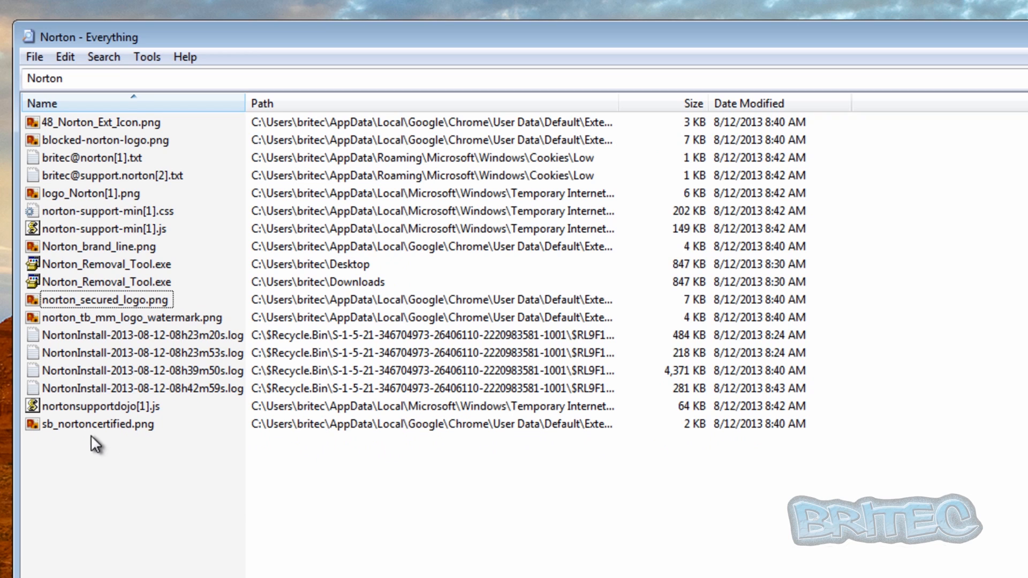
left_click(99, 423)
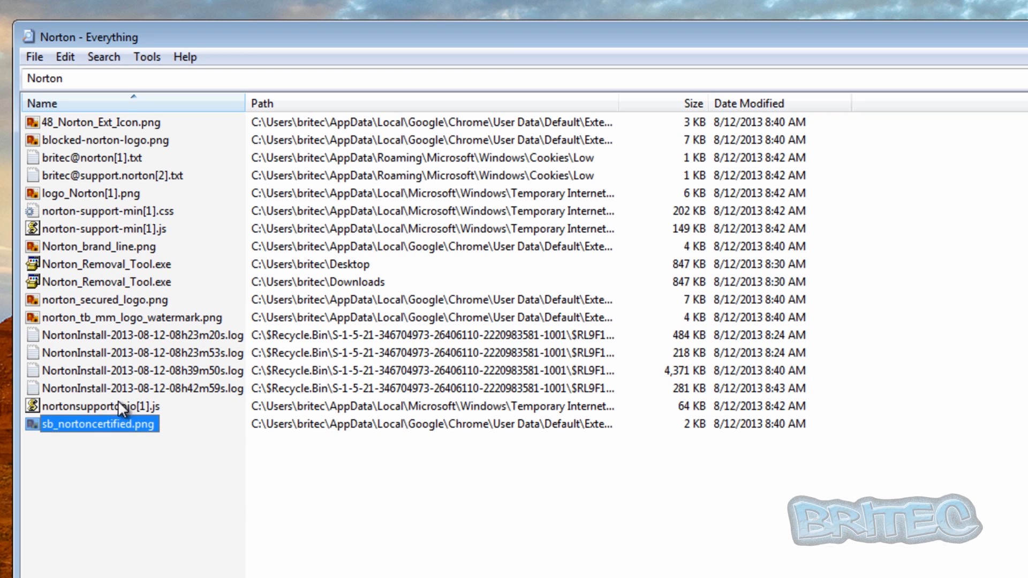
mouse_move(102, 127)
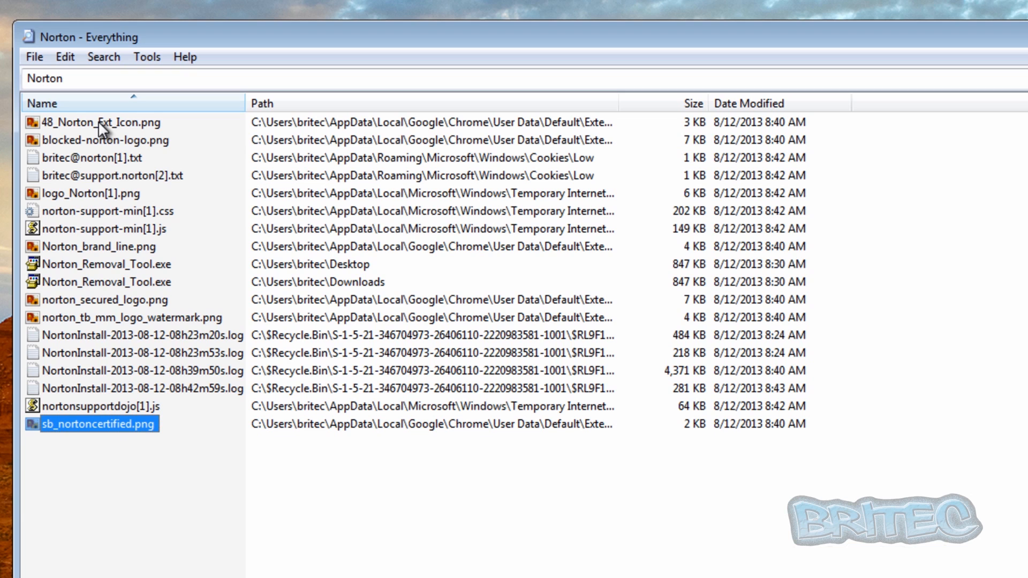
key("ctrl+a")
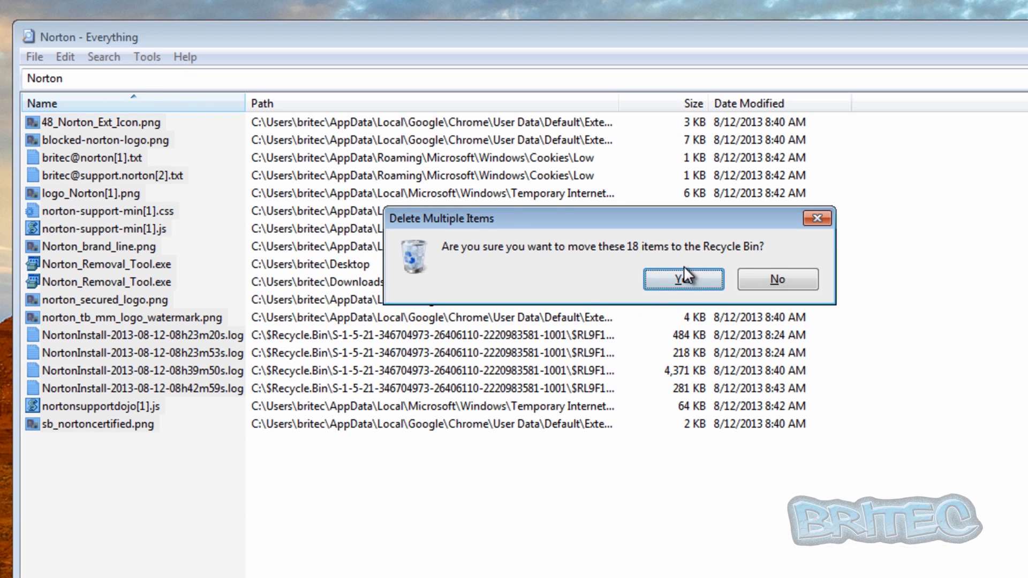
left_click(682, 279)
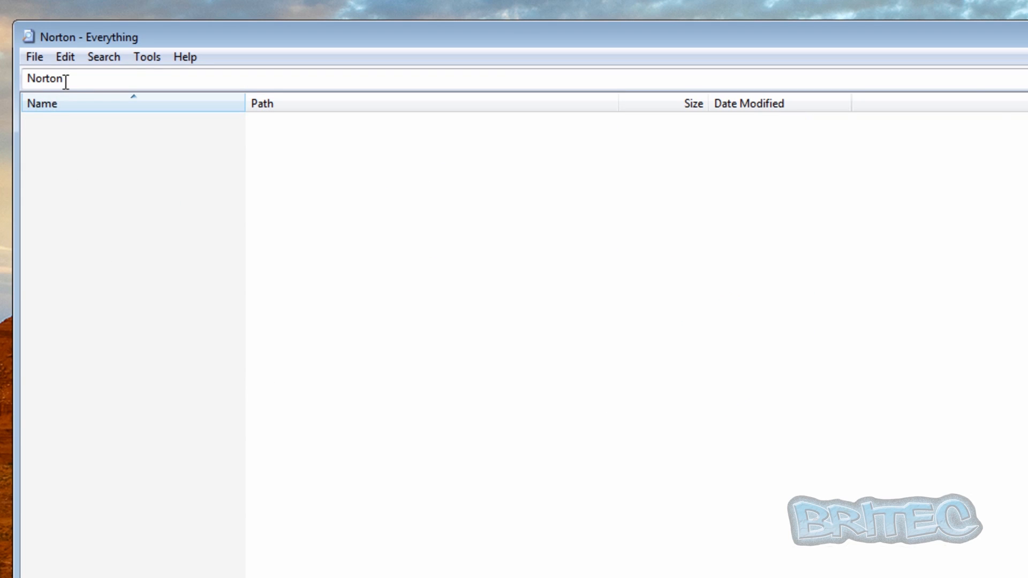
Replace the Everything search with 'Symantec' and select the five matching files.
key("BackSpace")
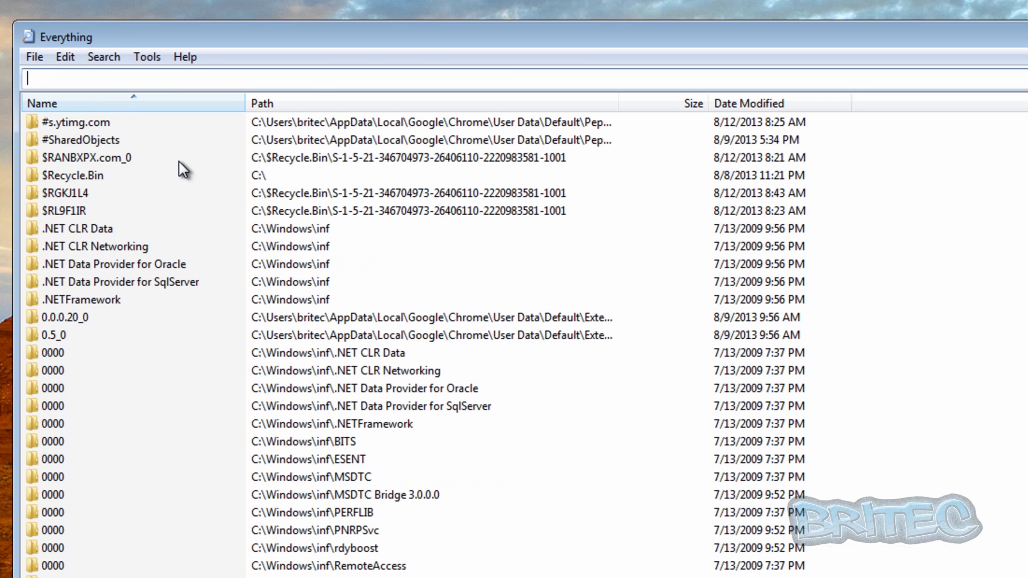
type("Syman")
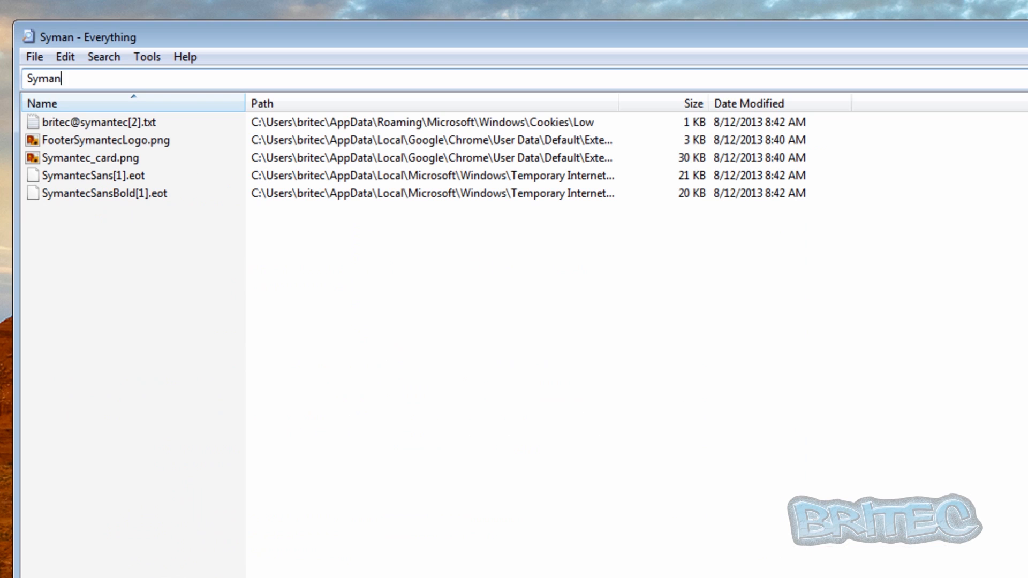
type("tec")
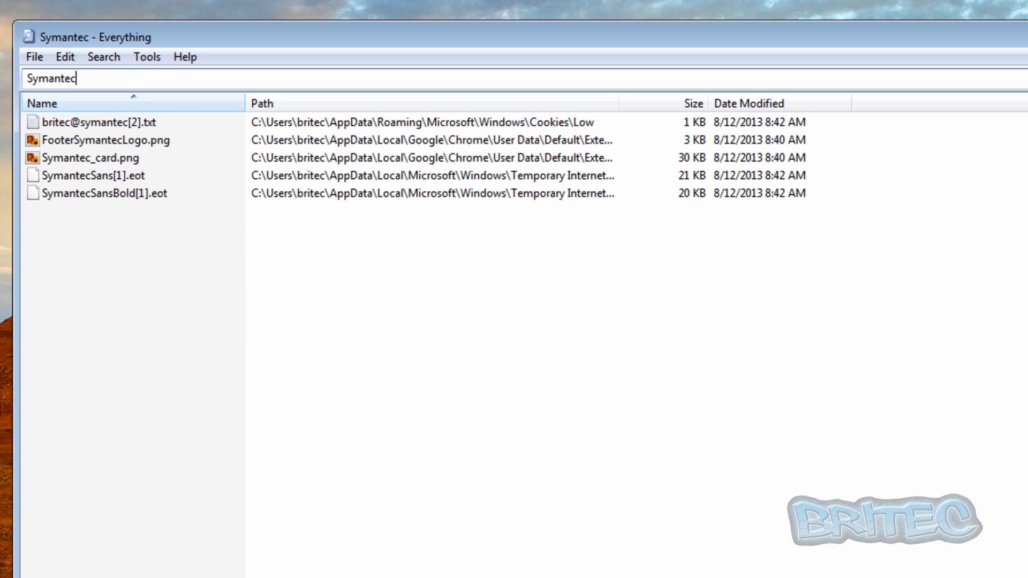
mouse_move(138, 256)
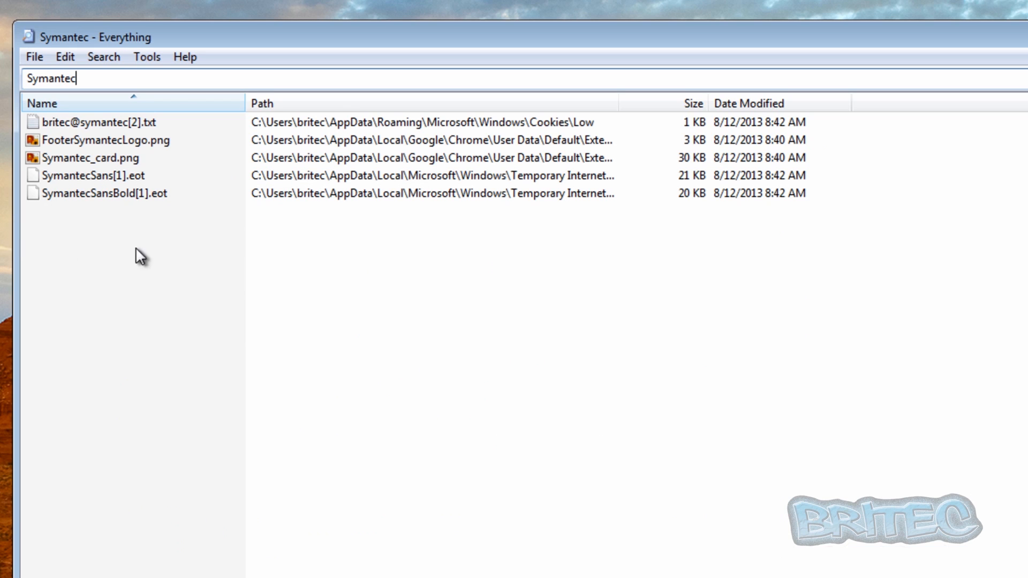
mouse_move(108, 193)
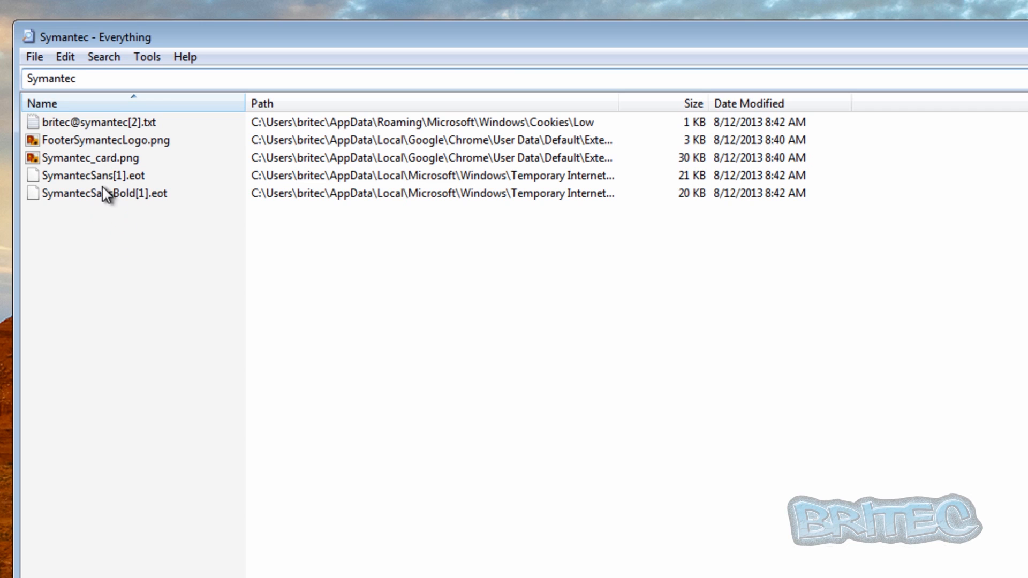
key("ctrl+a")
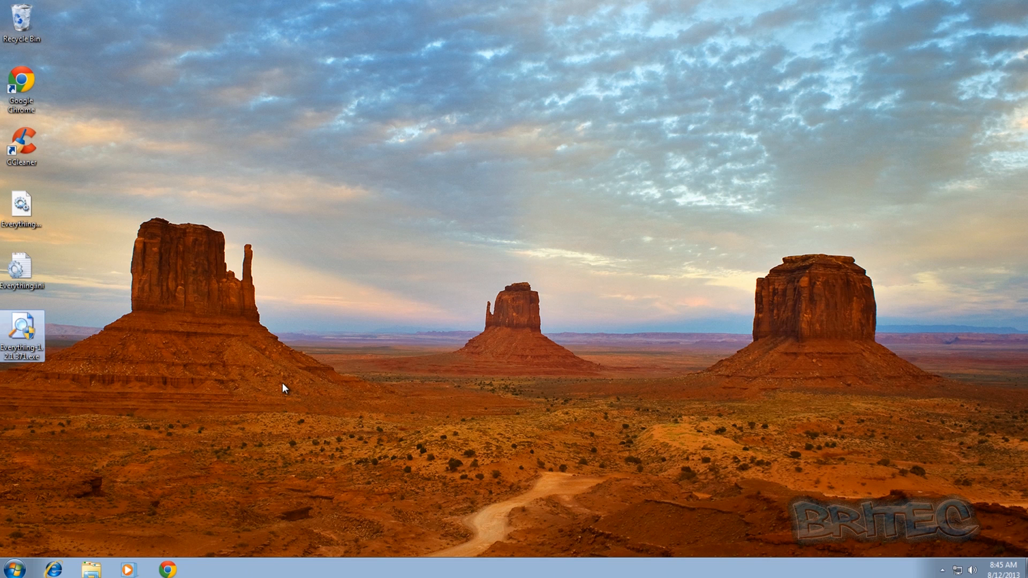
mouse_move(262, 382)
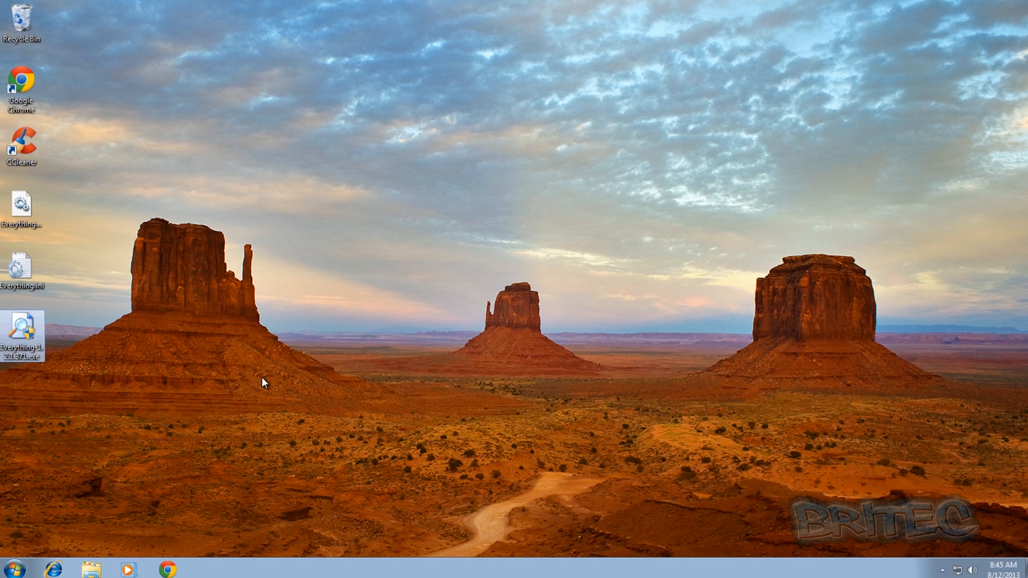